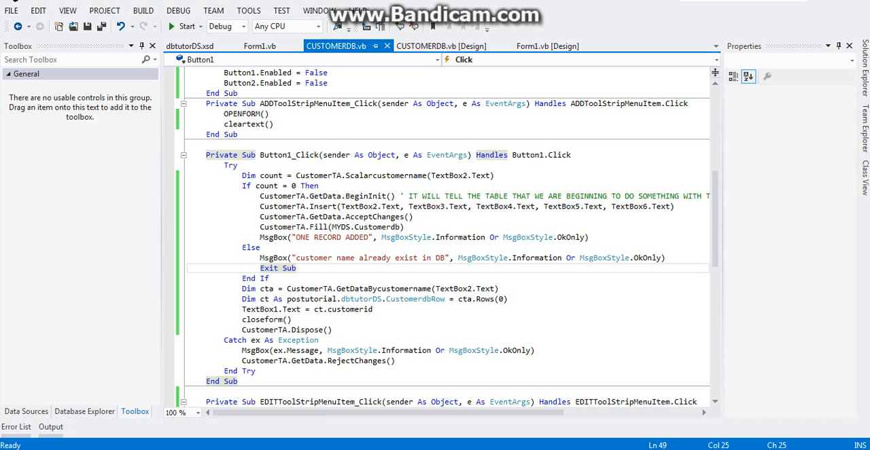
Start Add Query on CustomerdbTableAdapter in the dbtutorDS designer, after inspecting Scalarcustomername.
scroll(down, 3)
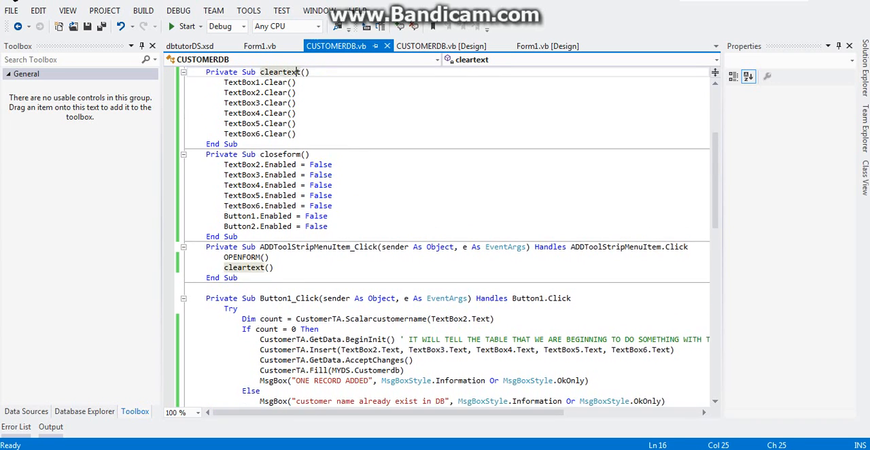
scroll(up, 3)
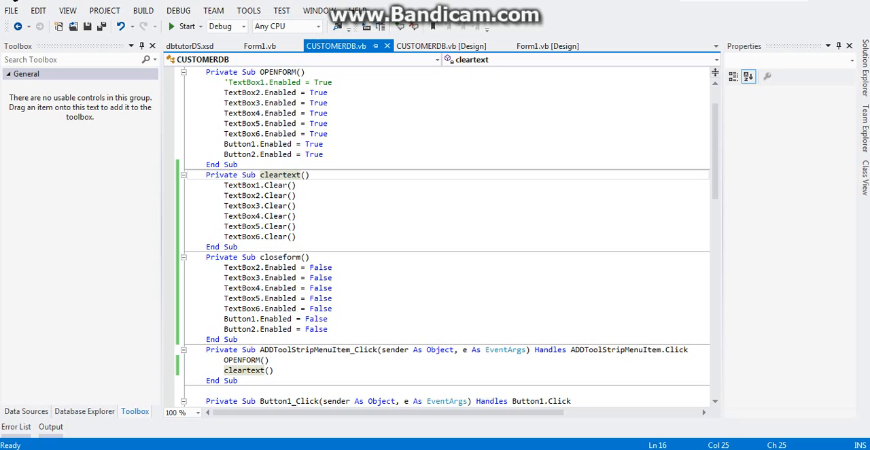
click(189, 46)
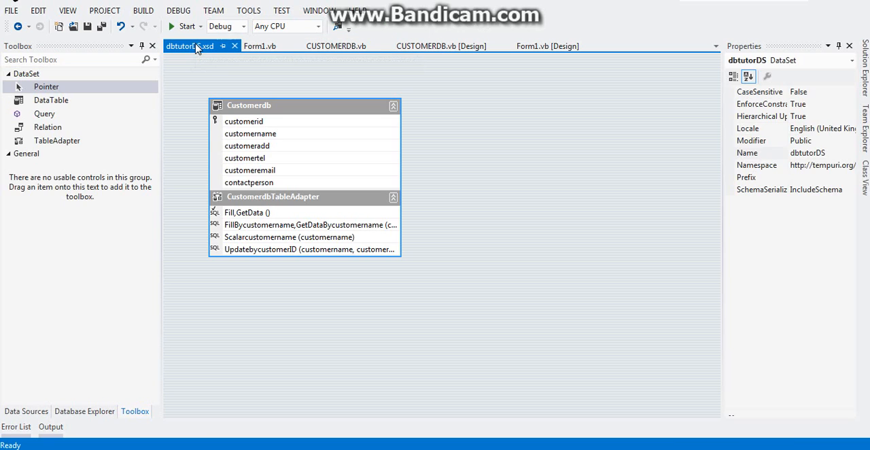
mouse_move(256, 131)
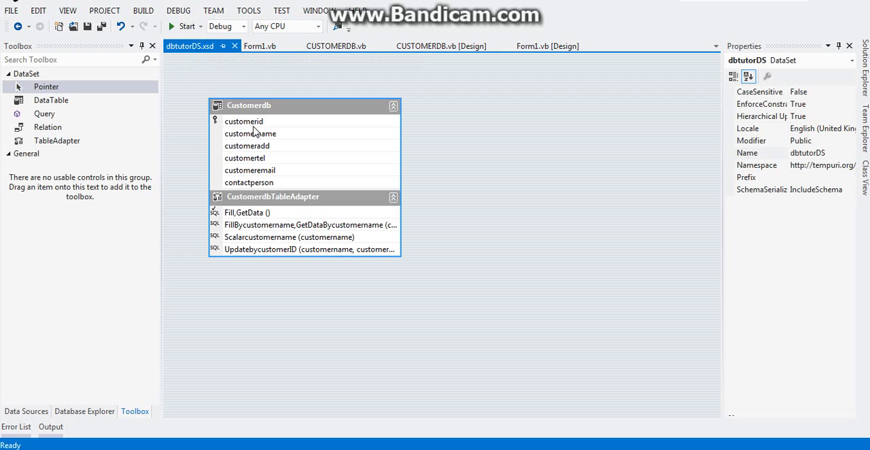
mouse_move(201, 61)
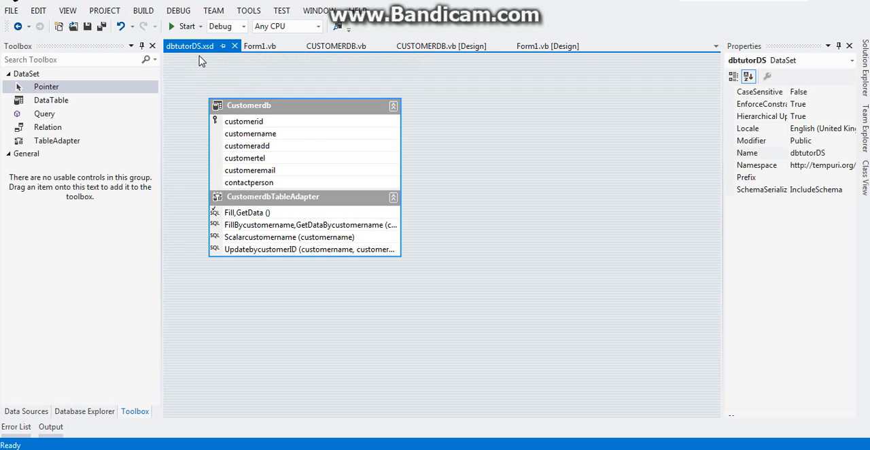
mouse_move(247, 233)
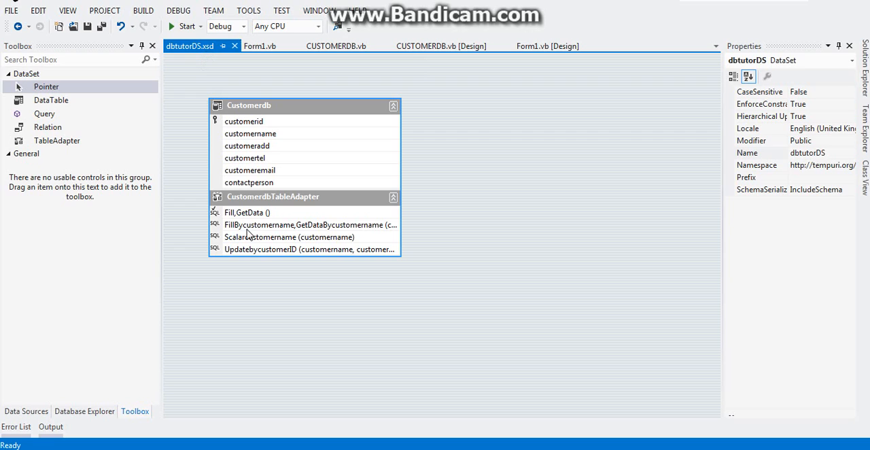
mouse_move(315, 190)
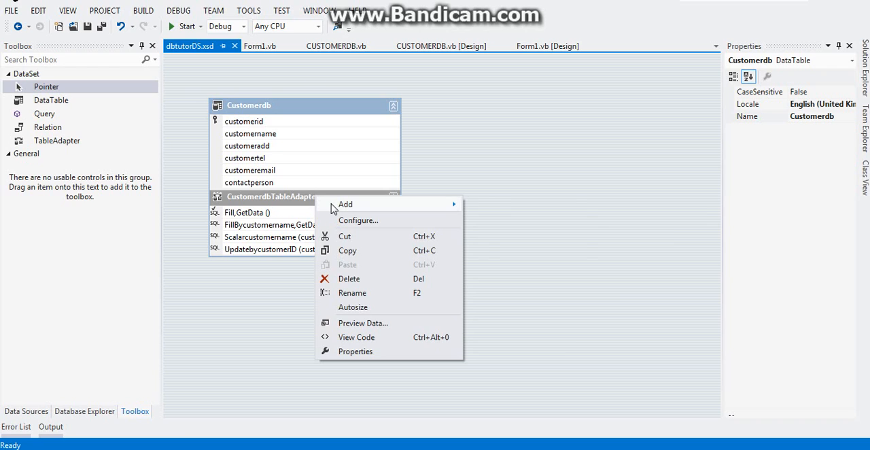
mouse_move(503, 212)
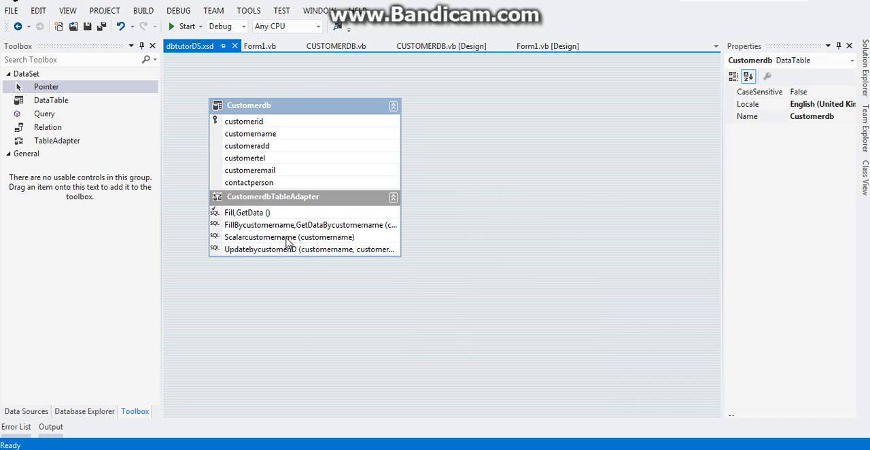
click(288, 237)
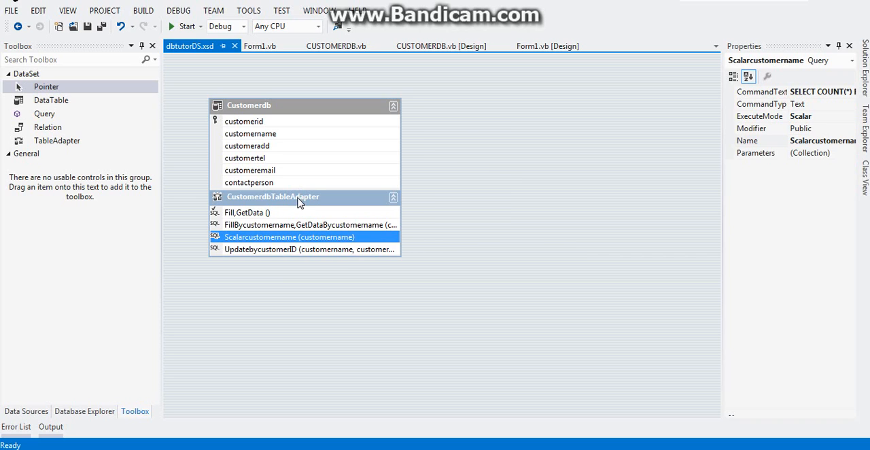
right_click(274, 196)
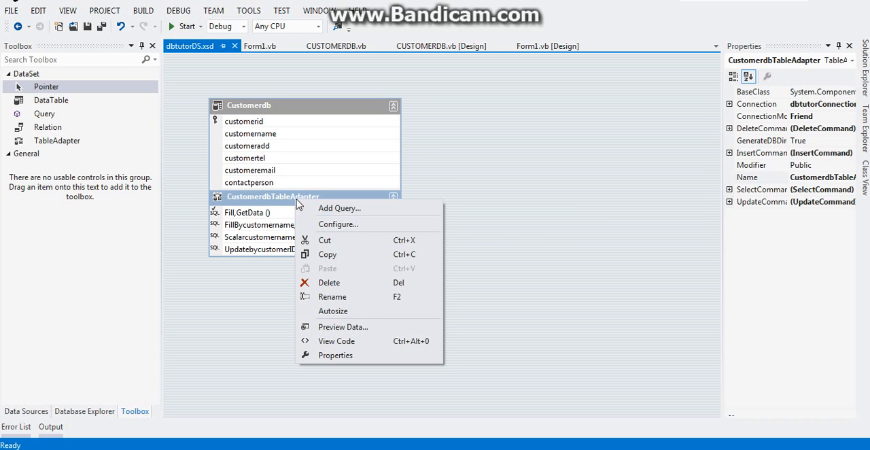
click(340, 208)
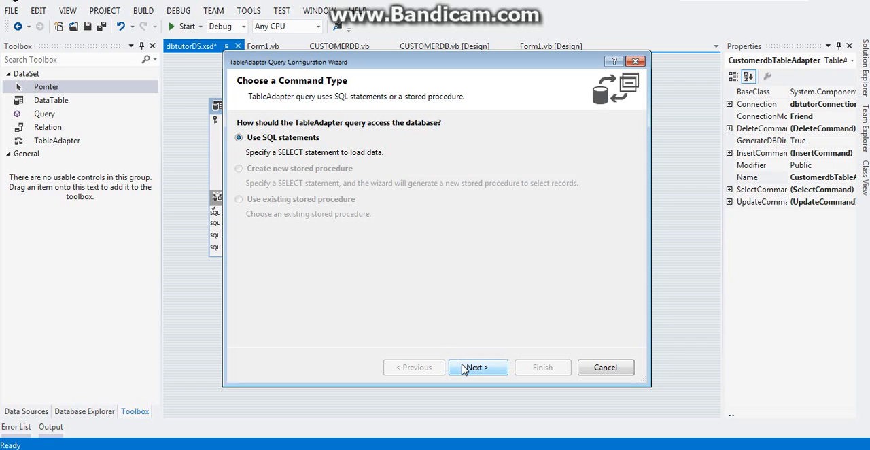
Choose a single-value SELECT and write SELECT COUNT(*) FROM Customerdb where customername = ?
click(477, 367)
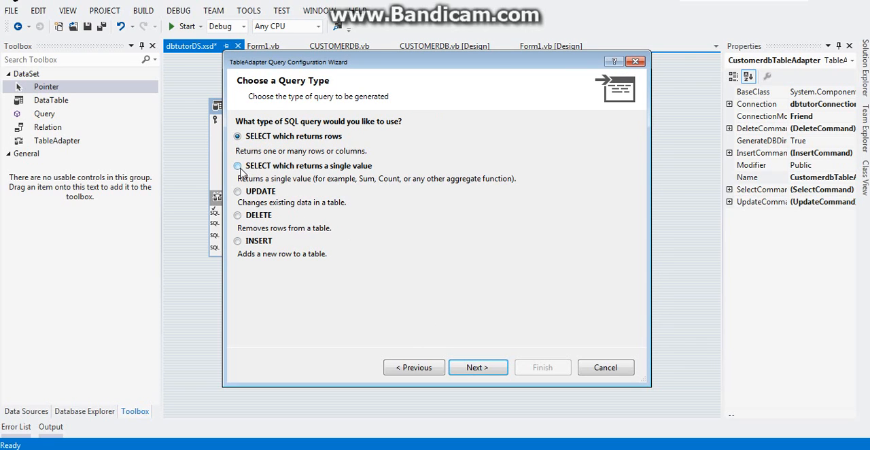
click(237, 166)
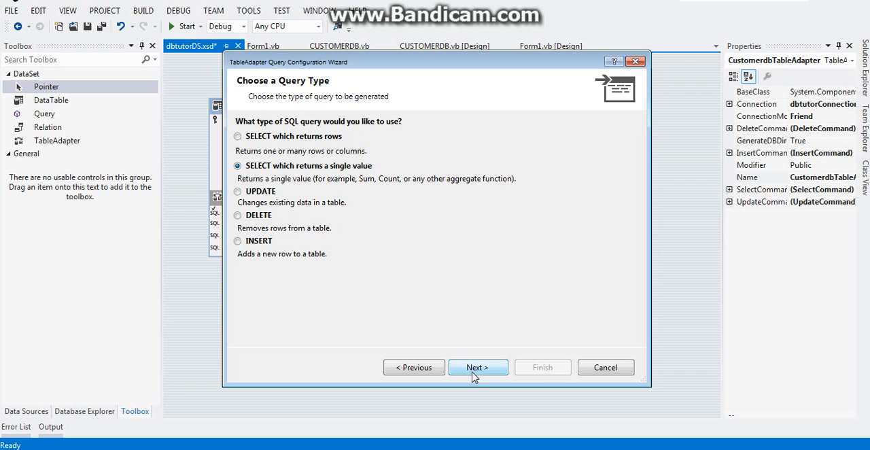
click(479, 368)
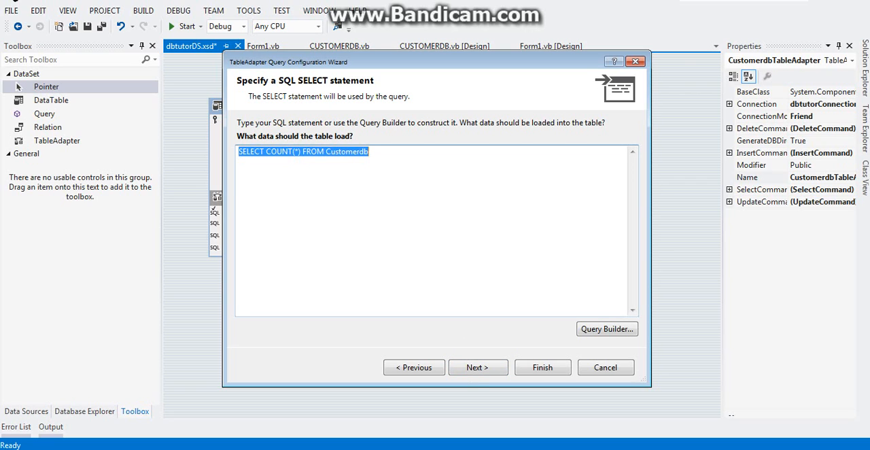
click(435, 231)
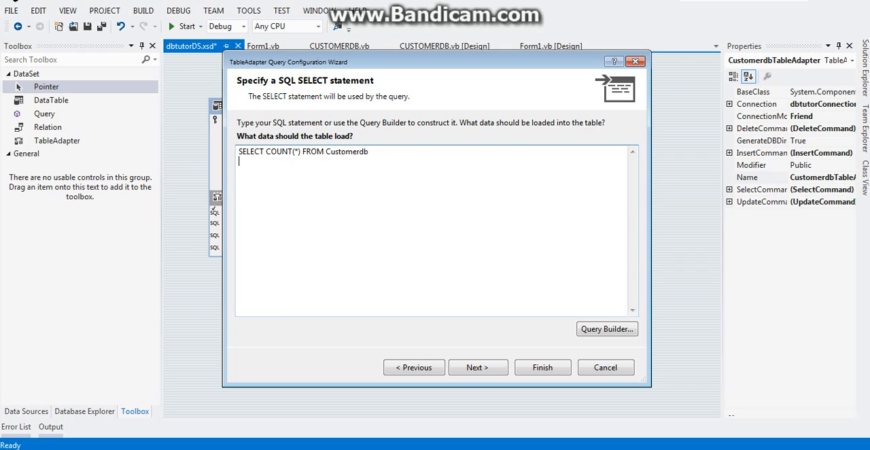
text(where cu)
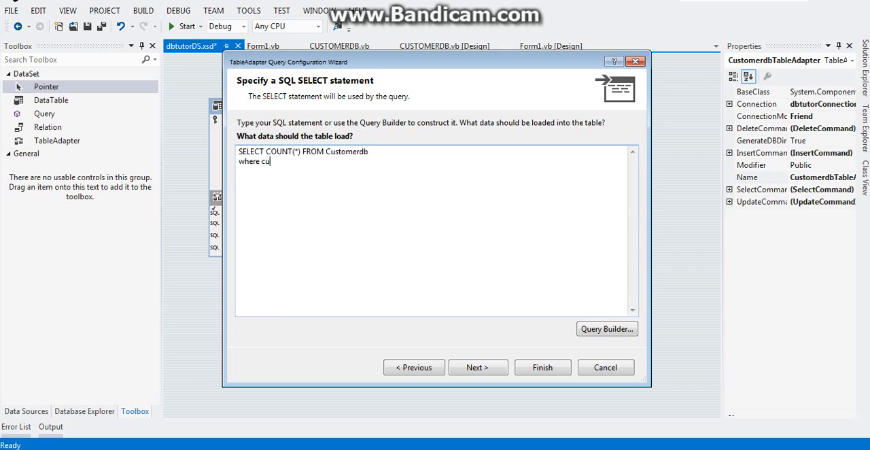
text(stomername)
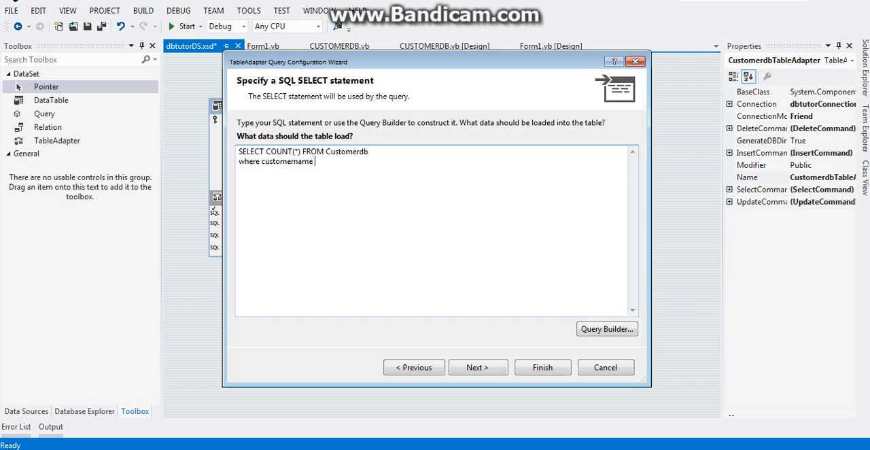
text(= ?)
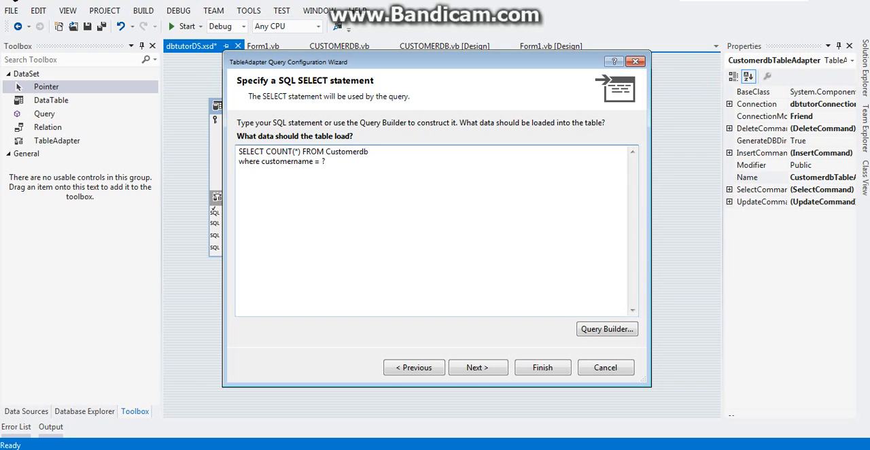
mouse_move(346, 136)
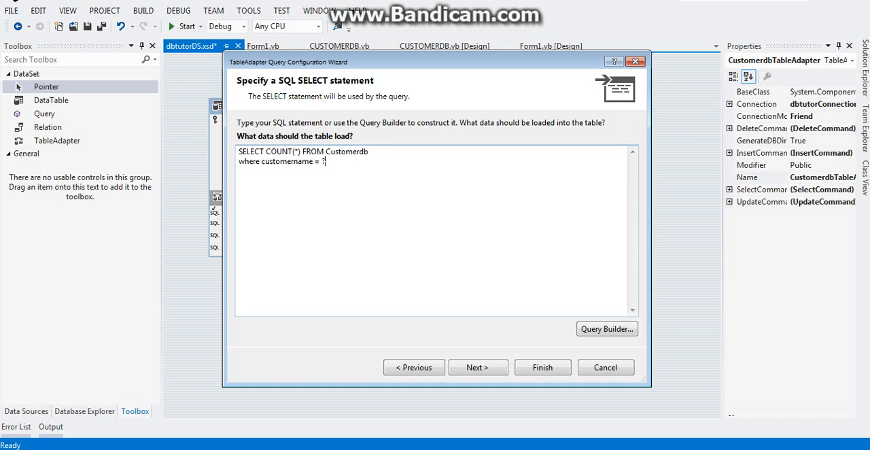
mouse_move(457, 360)
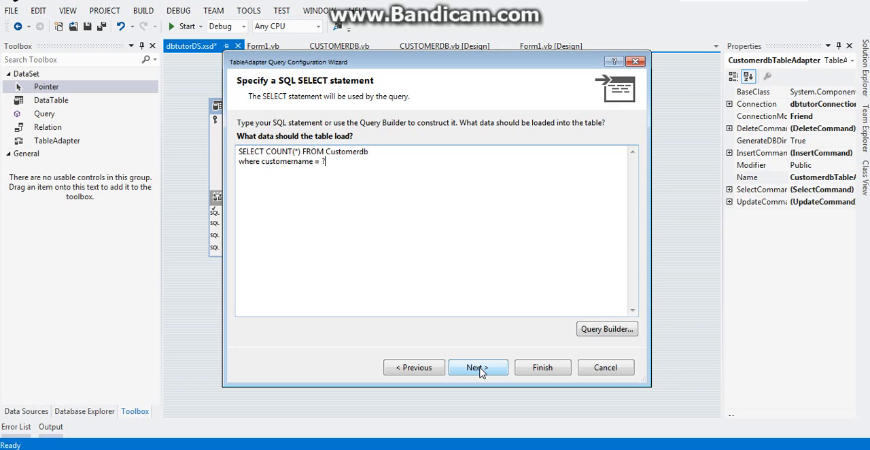
Name the query Scalarcustomername and dismiss the duplicate-name error.
click(479, 368)
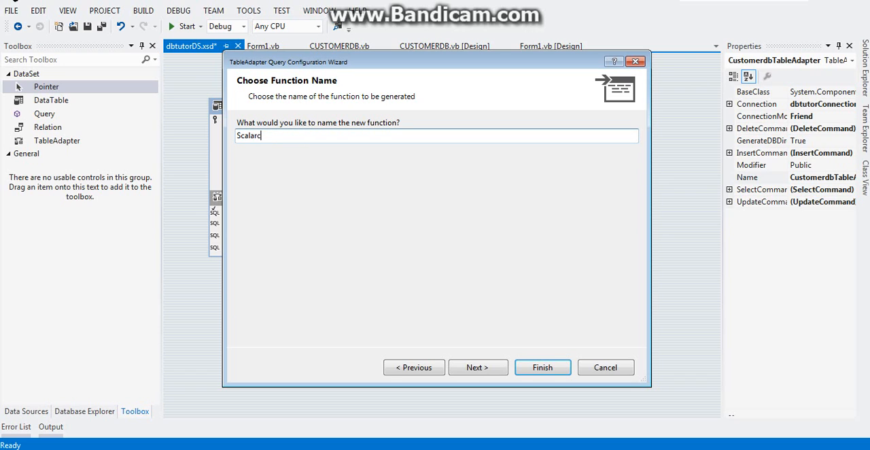
text(customern)
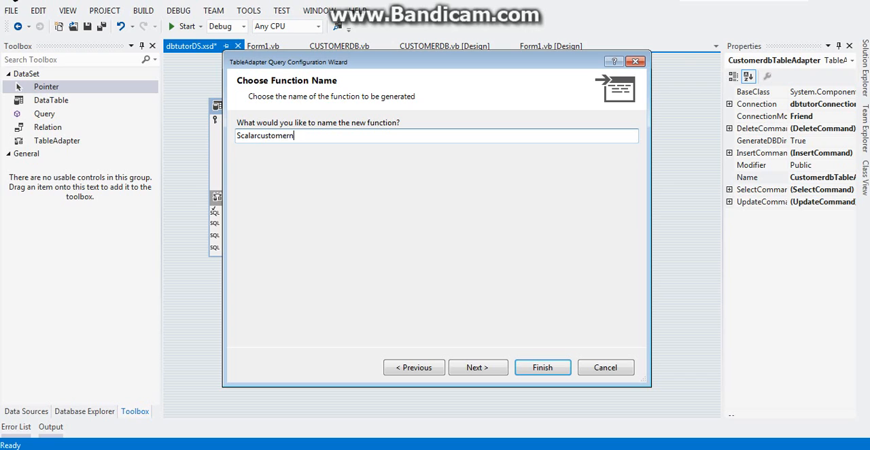
text(ame)
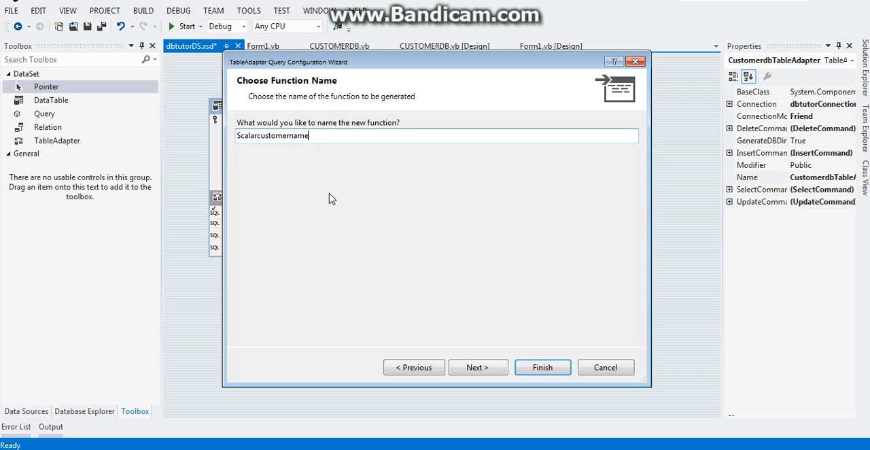
click(479, 367)
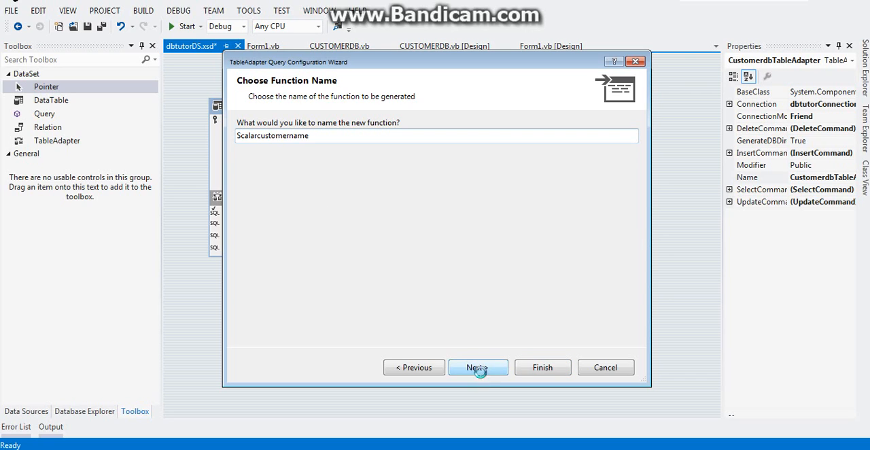
click(478, 368)
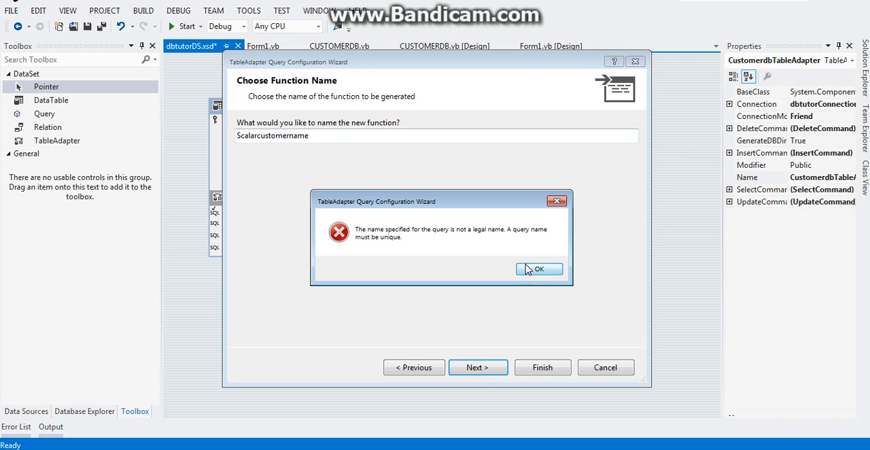
click(539, 269)
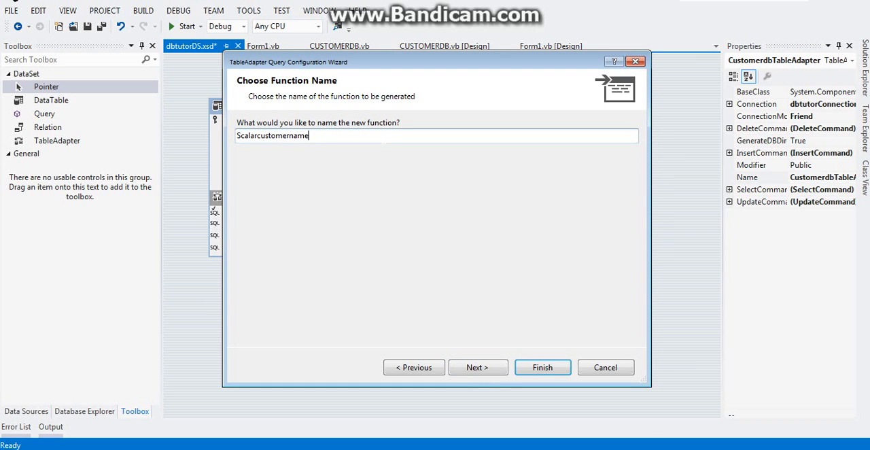
Shorten the name to Scalarcustomer, accept it, then cancel the wizard without adding the query.
key(BackSpace)
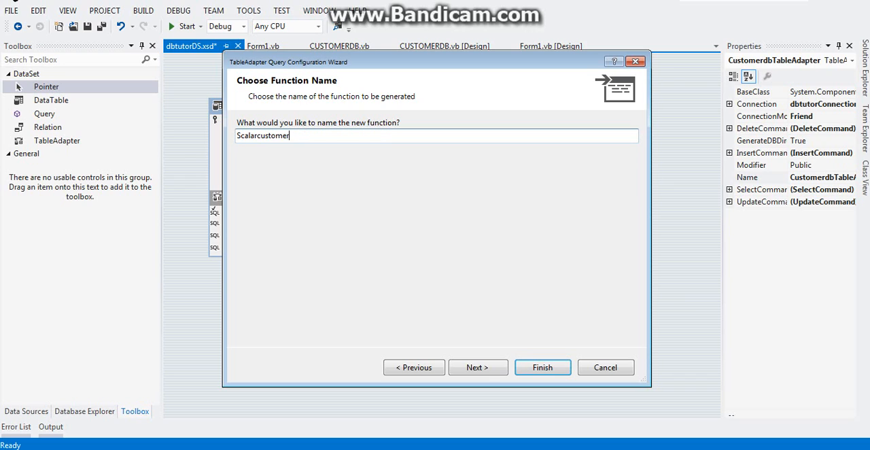
mouse_move(359, 210)
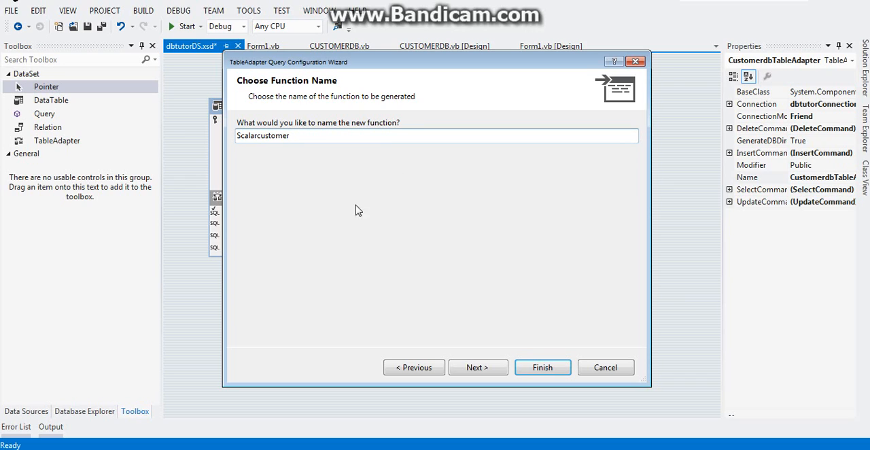
click(479, 367)
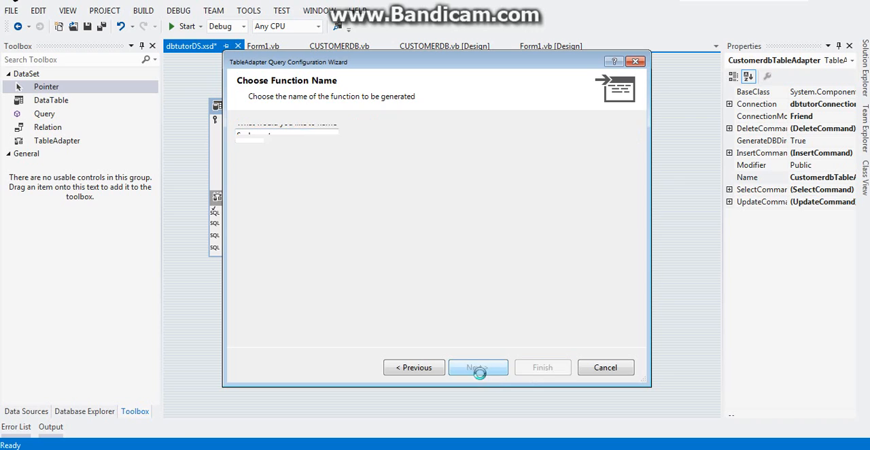
click(478, 367)
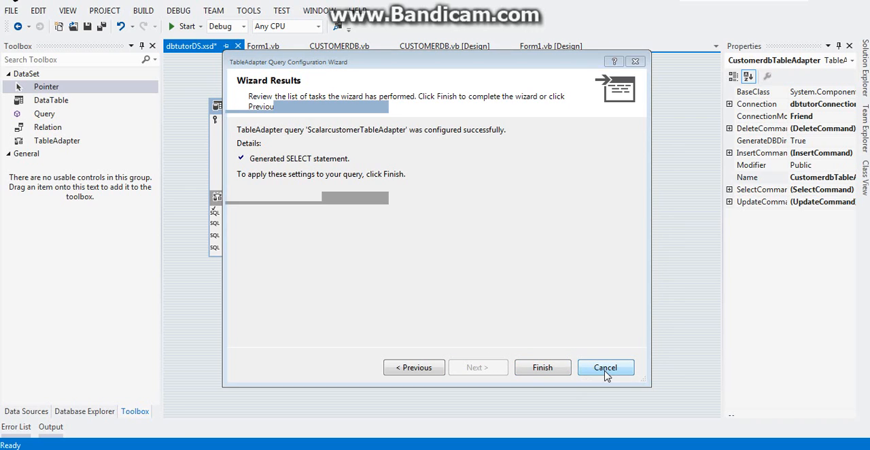
click(542, 367)
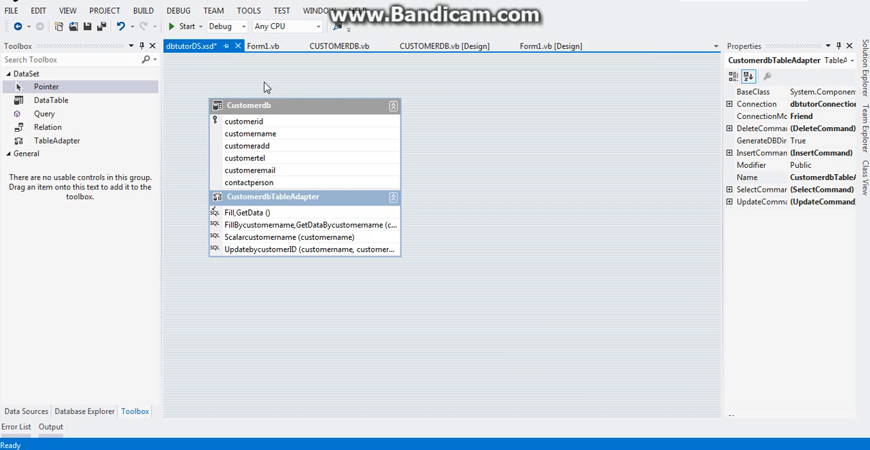
Return to the CUSTOMERDB.vb code showing the OPENFORM, cleartext and closeform routines.
click(143, 11)
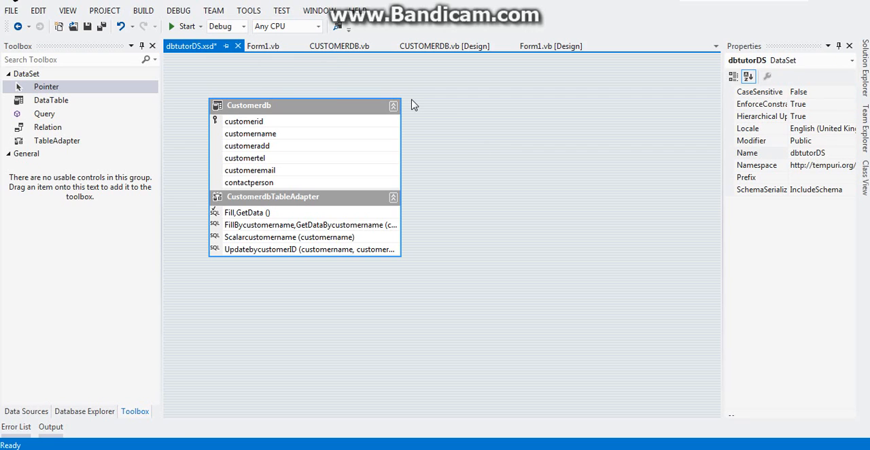
mouse_move(340, 46)
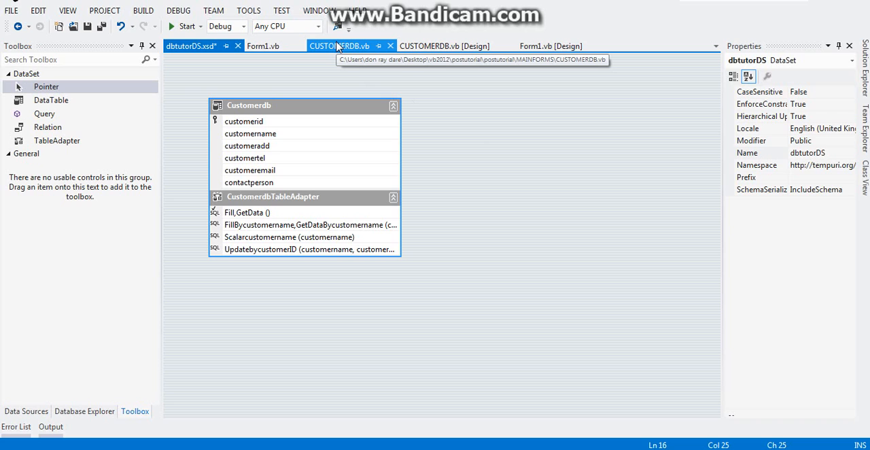
click(340, 47)
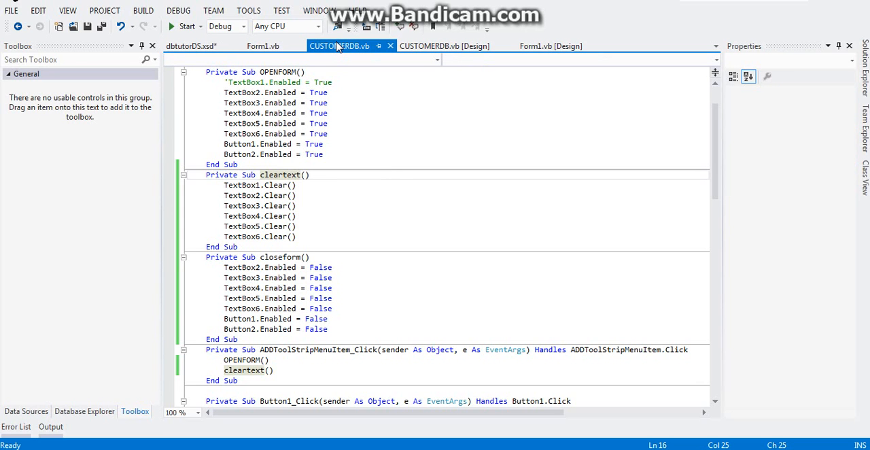
click(292, 174)
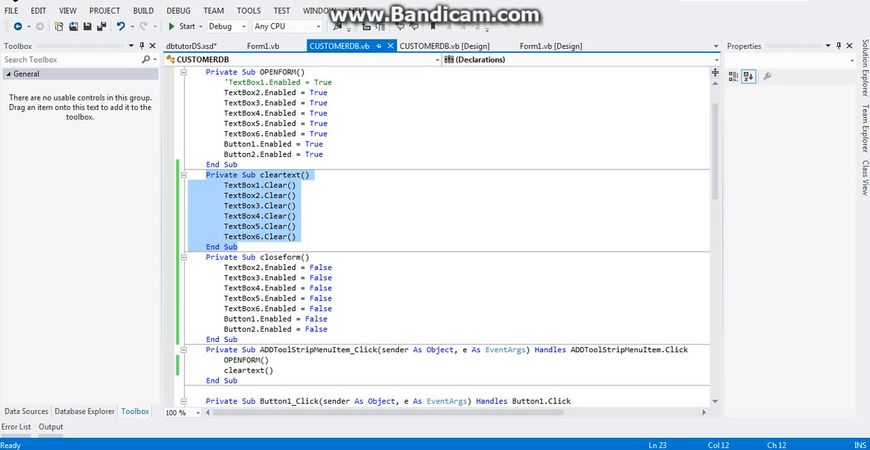
mouse_move(282, 193)
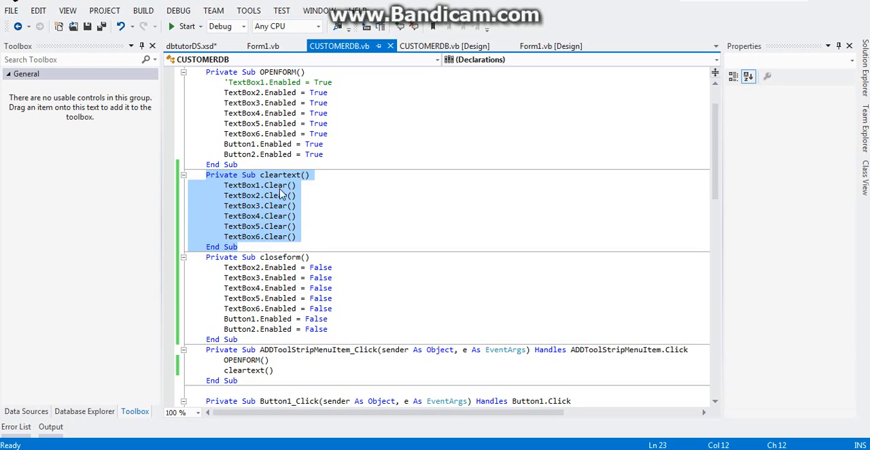
mouse_move(272, 211)
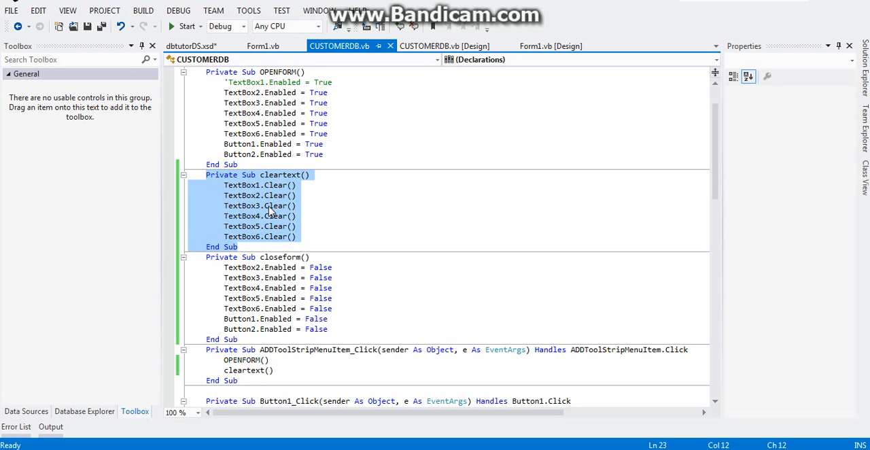
mouse_move(272, 226)
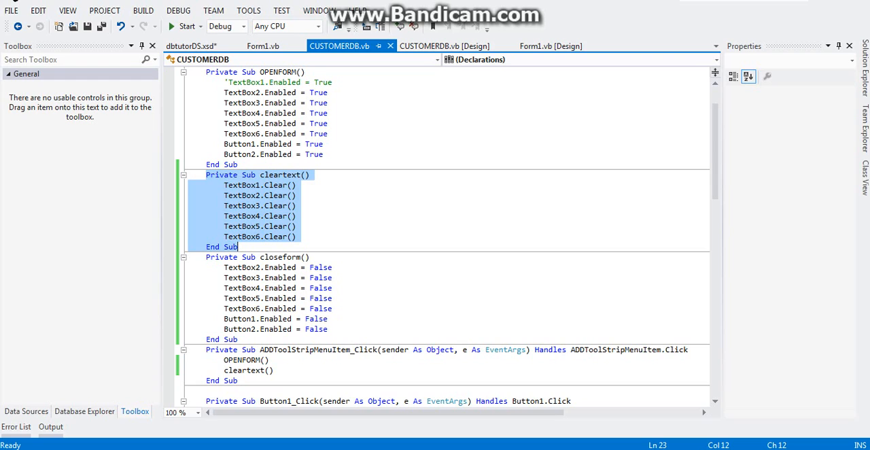
mouse_move(245, 359)
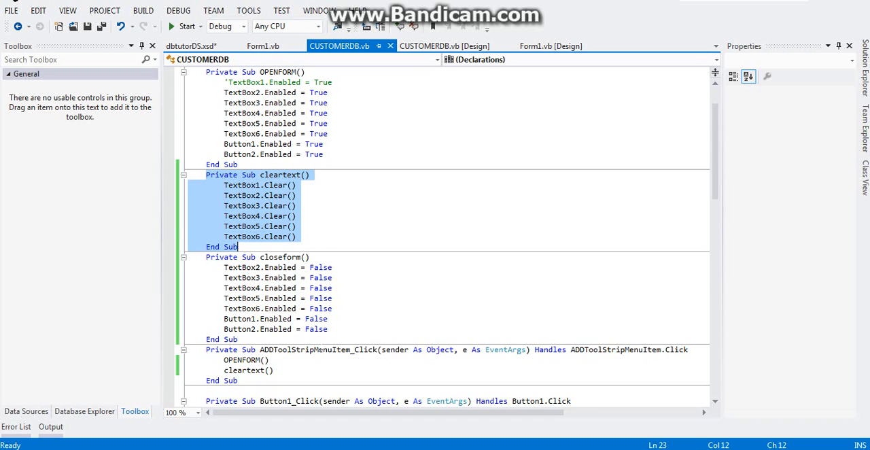
scroll(down, 3)
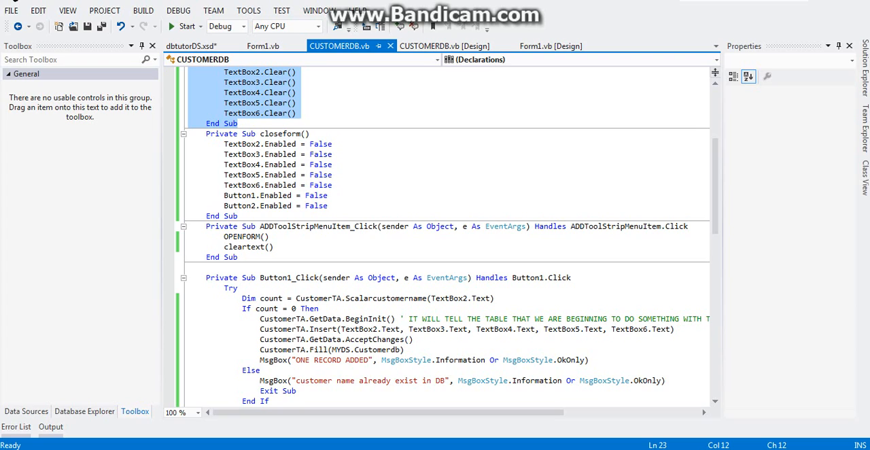
mouse_move(270, 298)
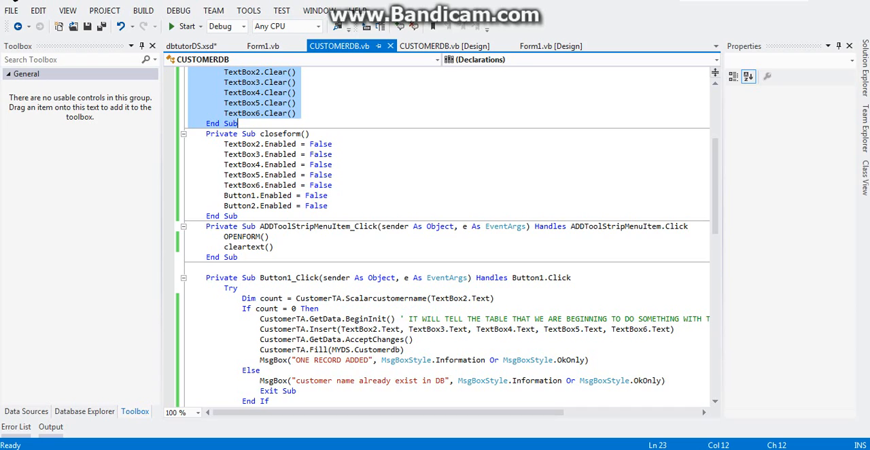
click(245, 297)
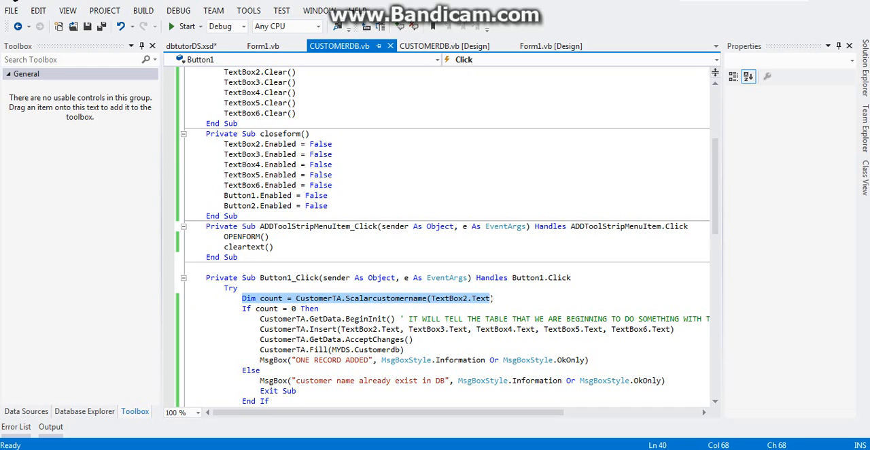
mouse_move(469, 302)
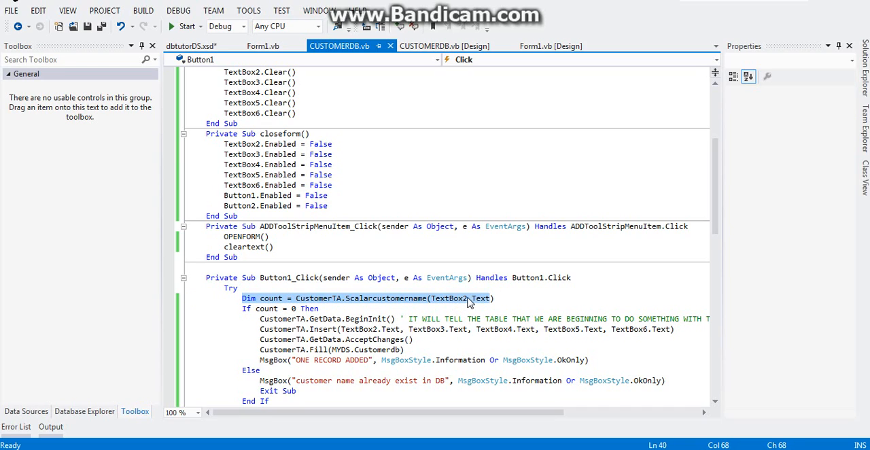
mouse_move(457, 305)
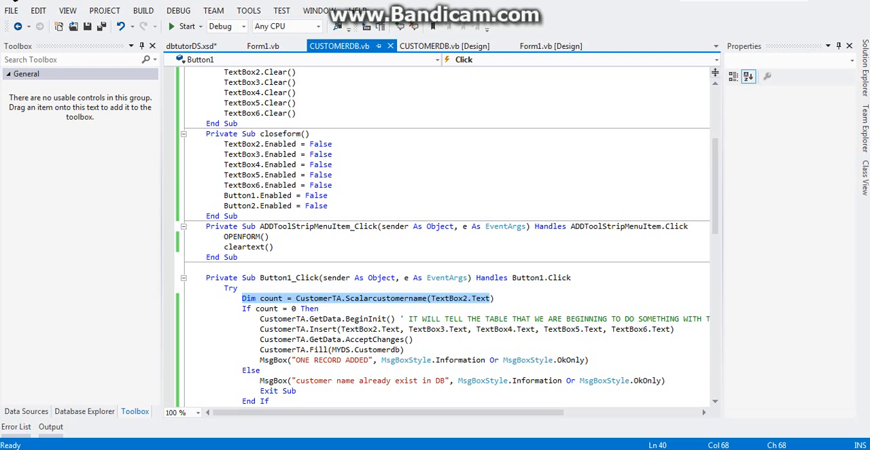
click(293, 309)
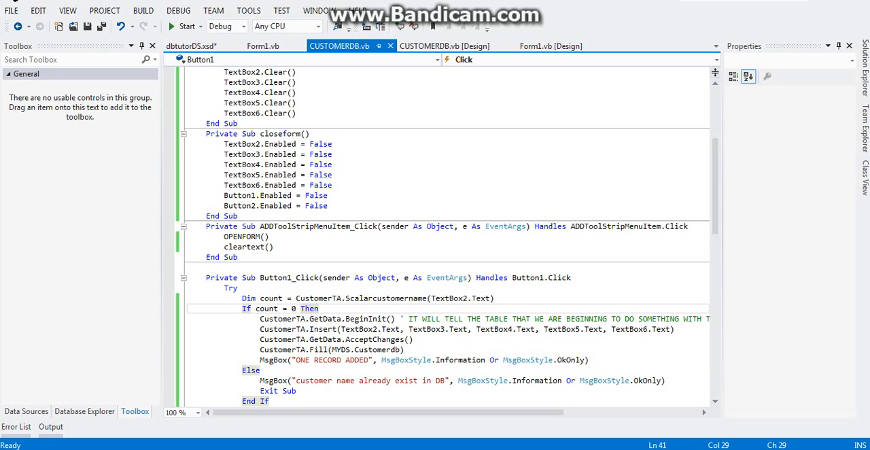
click(257, 307)
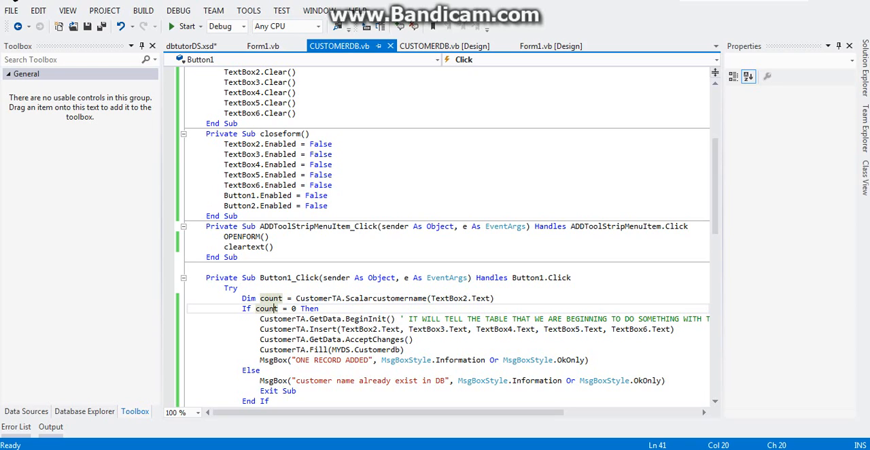
click(255, 308)
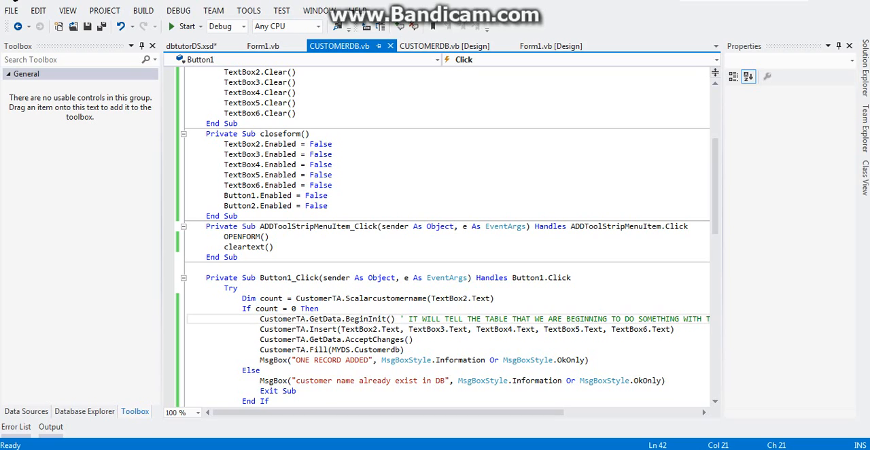
drag(260, 318, 260, 350)
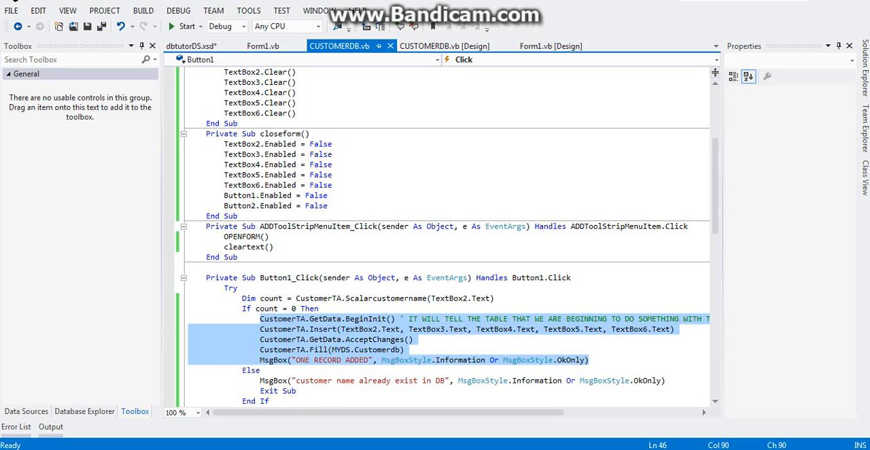
click(306, 308)
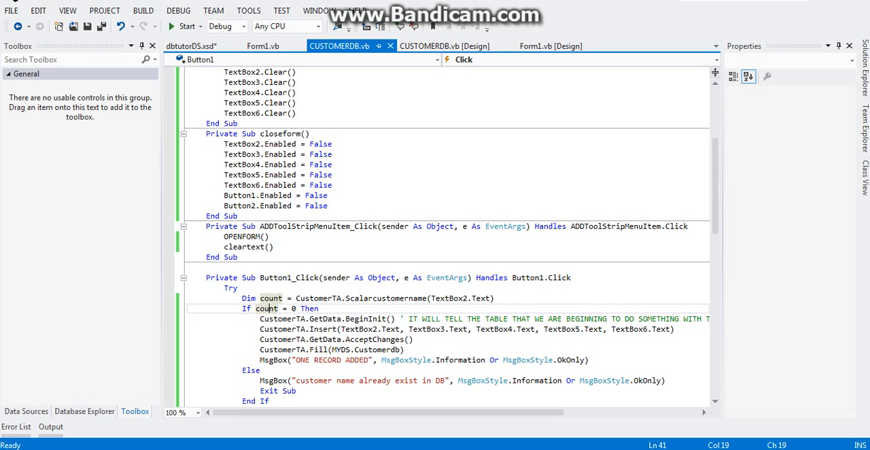
click(250, 369)
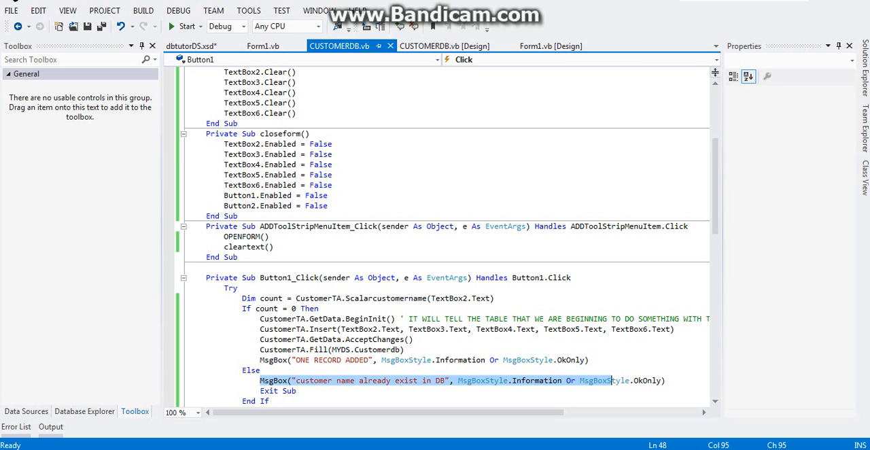
click(272, 392)
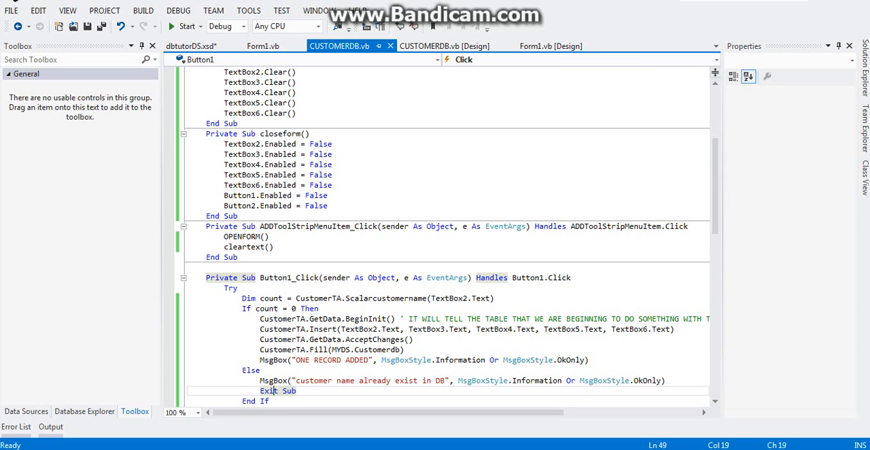
scroll(down, 3)
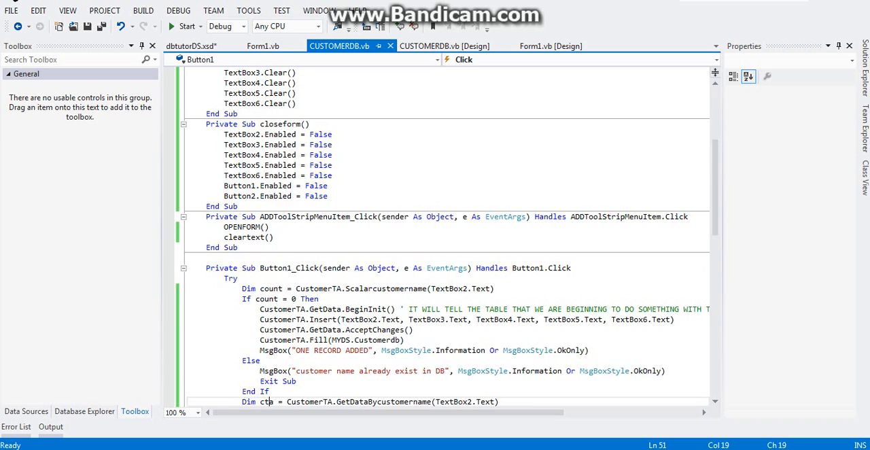
Highlight CustomerTA.Dispose() at the end of Button1_Click, then build and run postutorial.
scroll(down, 3)
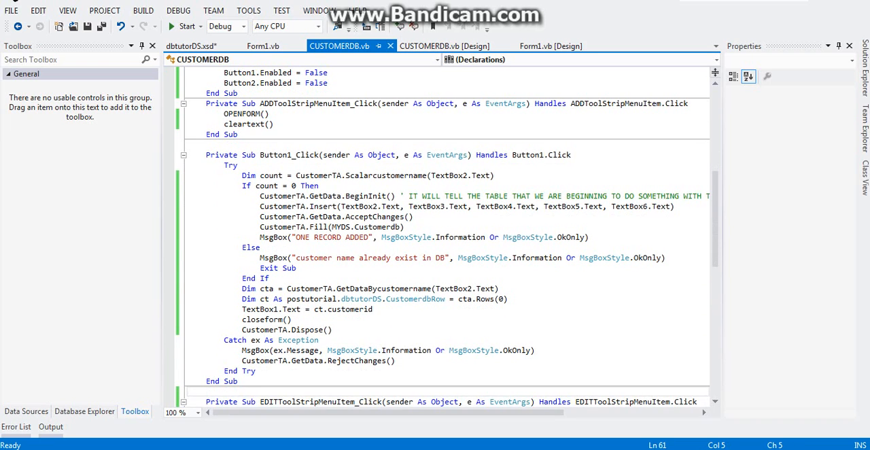
click(272, 299)
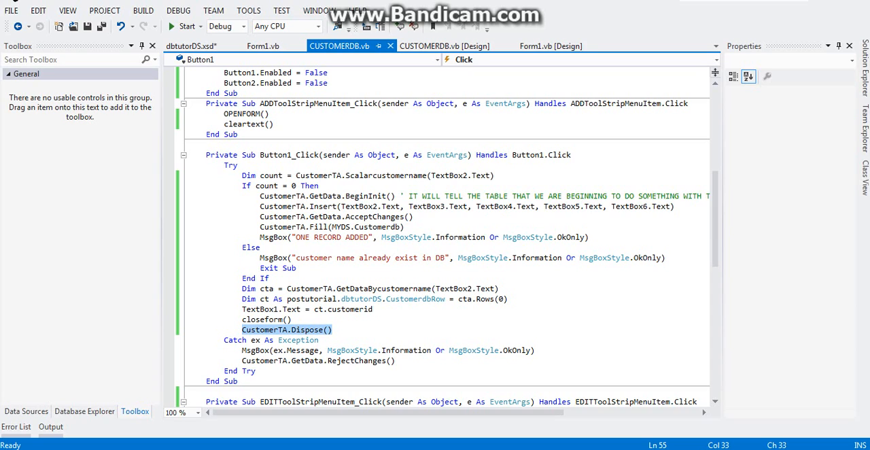
click(305, 329)
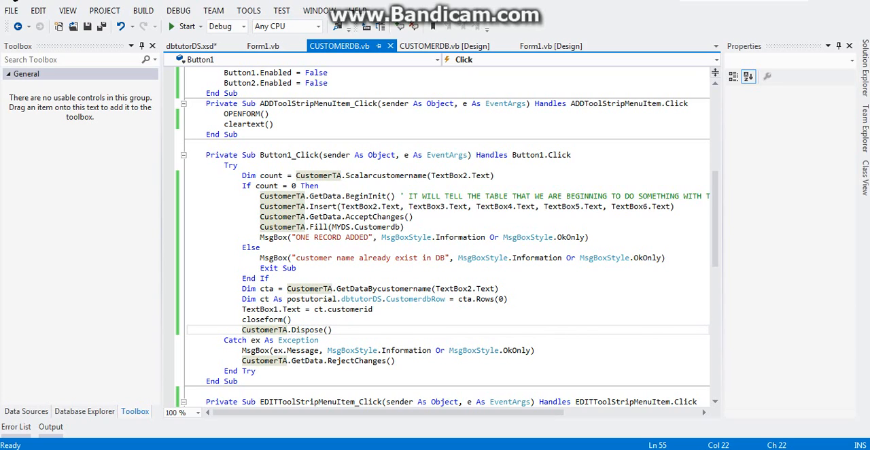
click(242, 329)
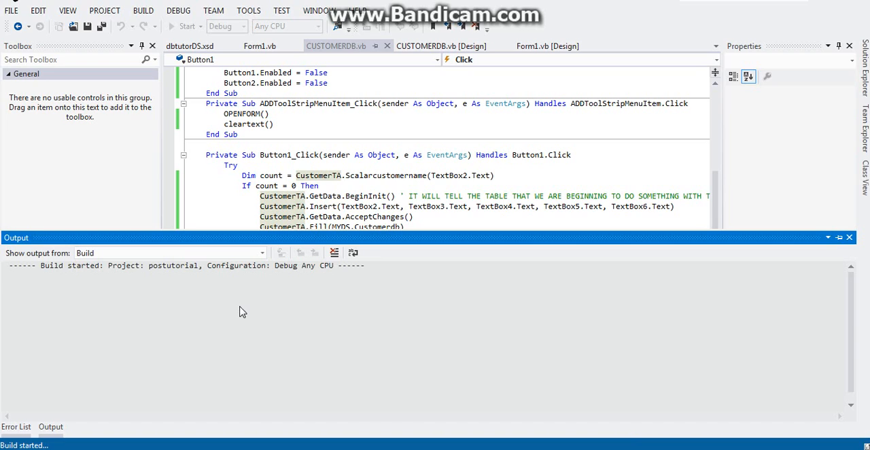
mouse_move(176, 30)
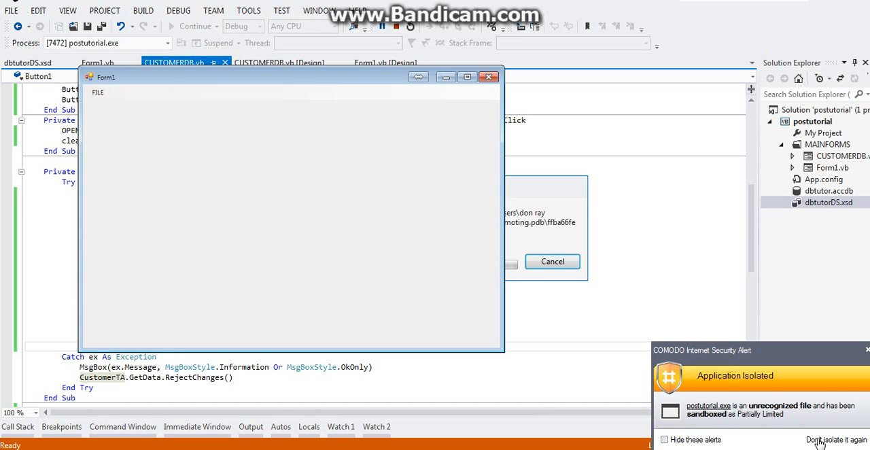
Choose Don't isolate it again on the Comodo alert so Form1 runs under the debugger.
click(552, 261)
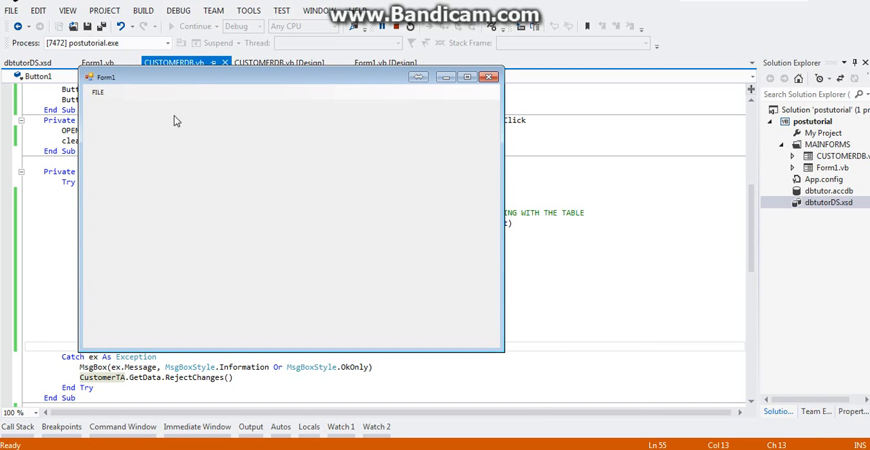
click(490, 76)
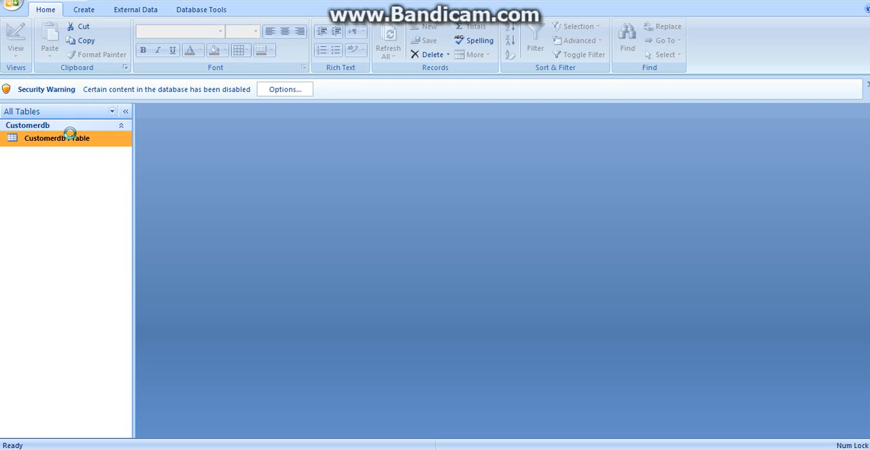
View the empty Customerdb table in Access, then return to the running customer form.
double_click(57, 139)
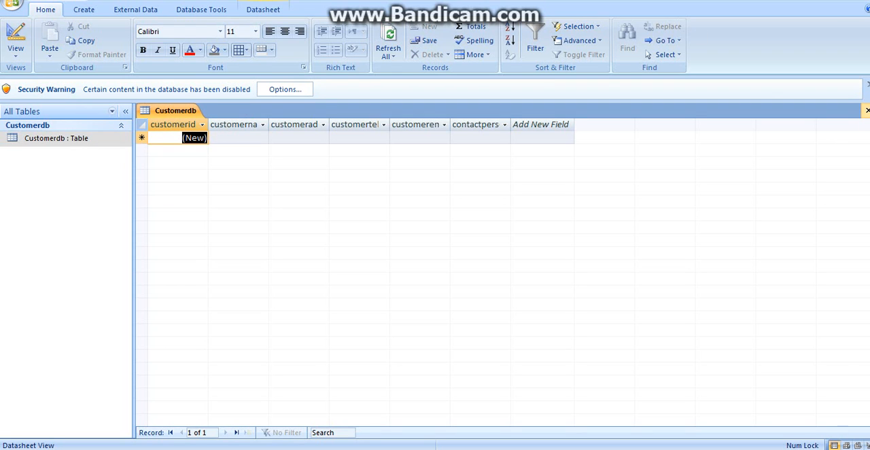
click(868, 111)
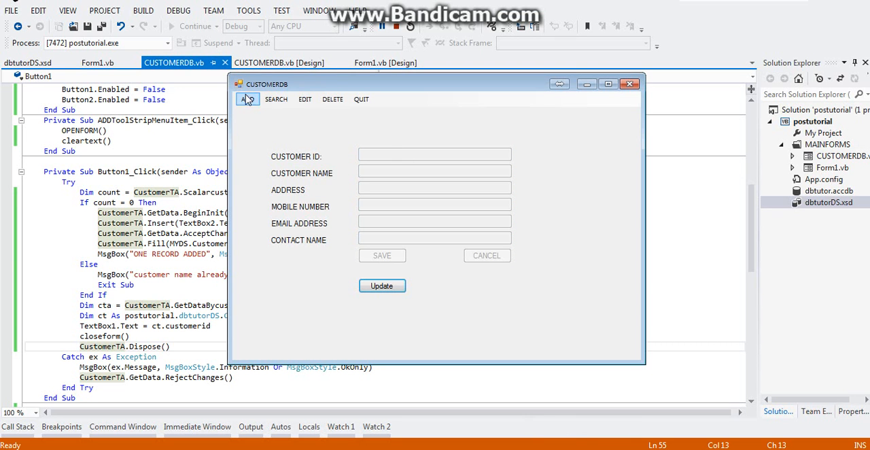
click(248, 98)
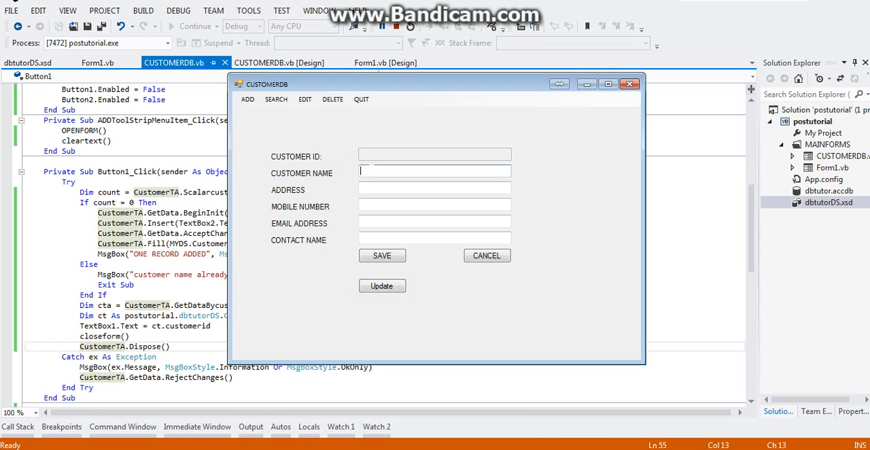
text(customera addre)
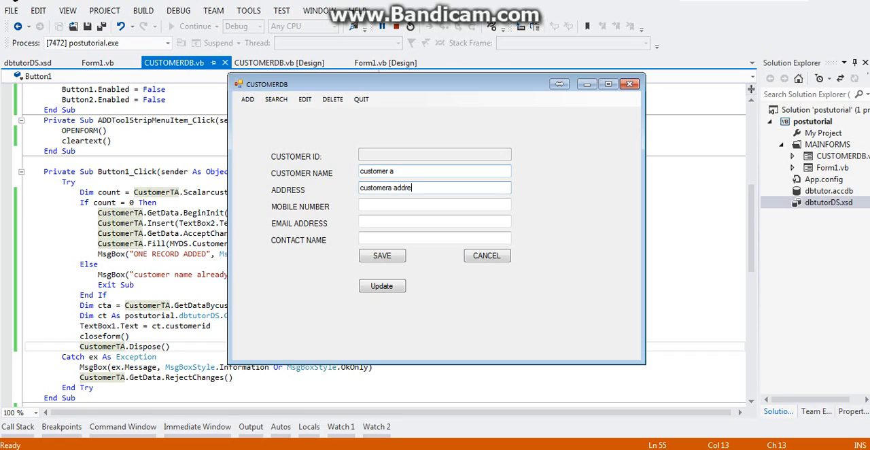
text(12387289347912)
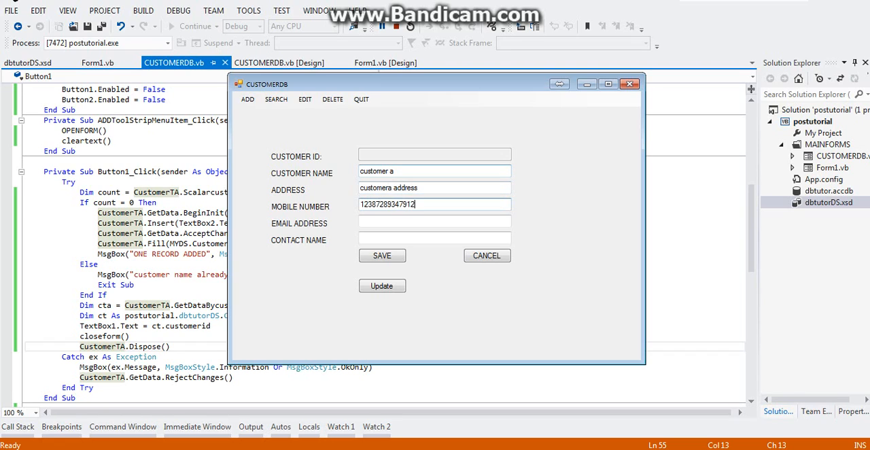
click(436, 221)
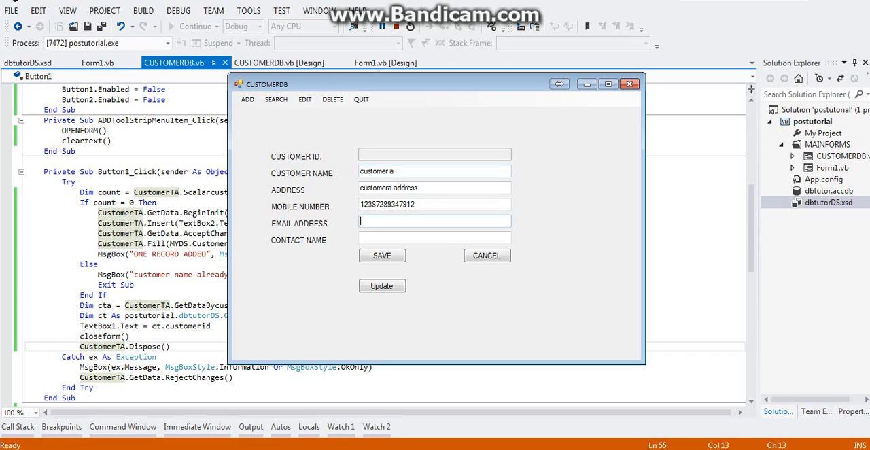
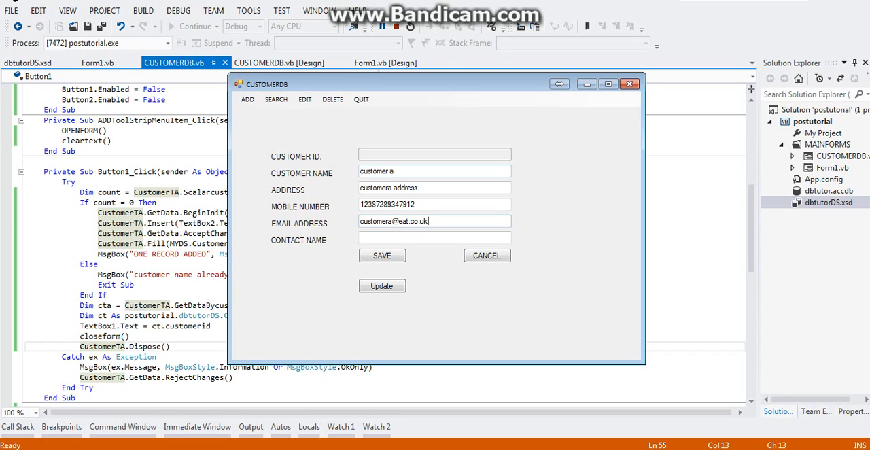
text(cu)
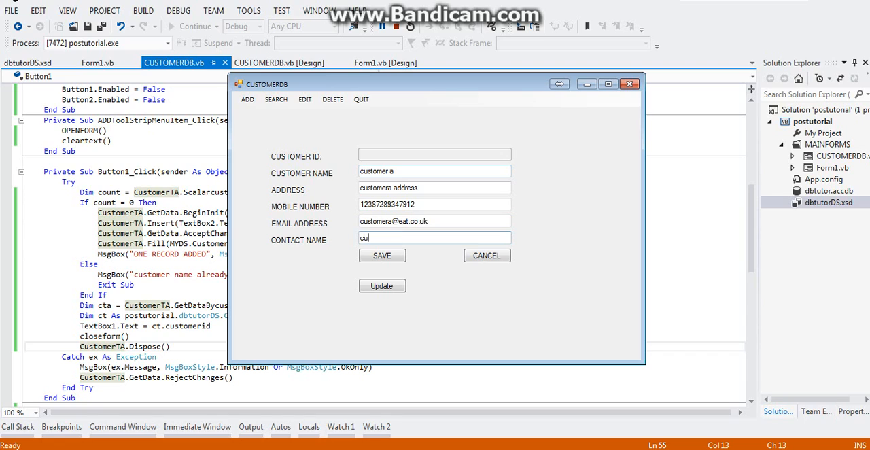
text(stomera)
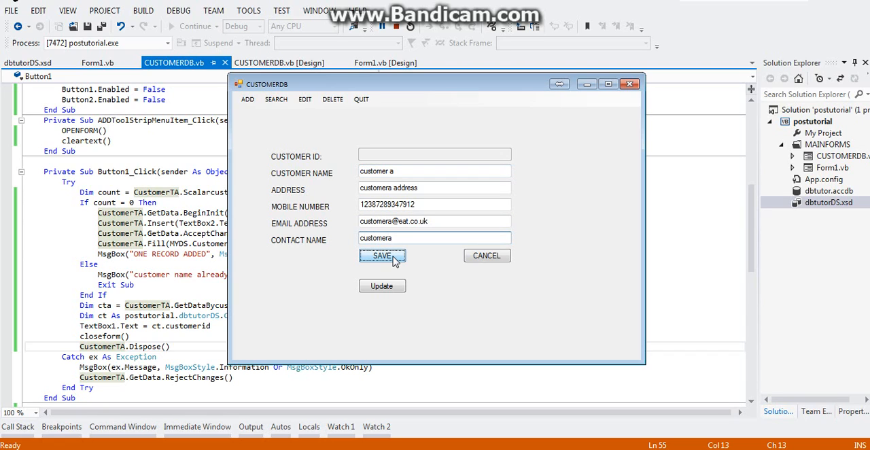
Save customer a as record 1, acknowledge the message, and clear the form with ADD.
click(382, 256)
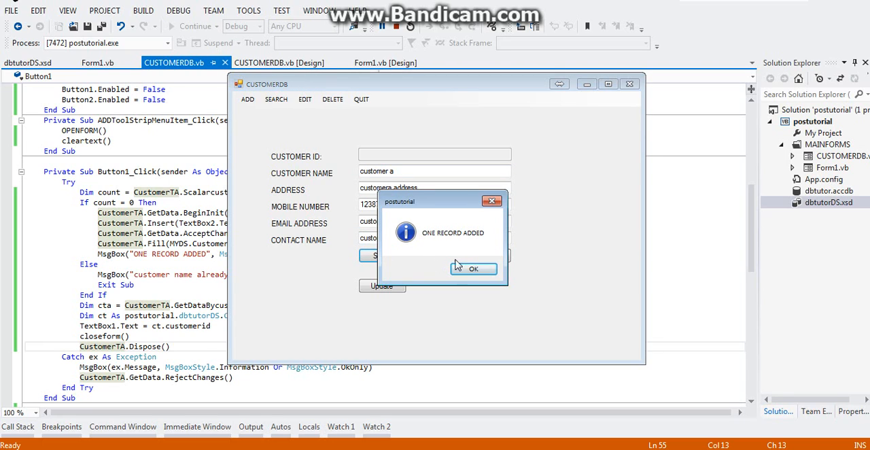
click(474, 268)
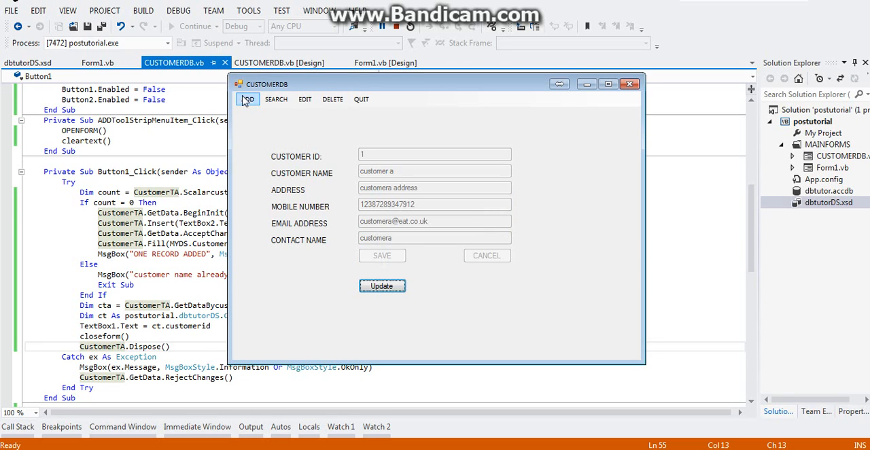
click(247, 98)
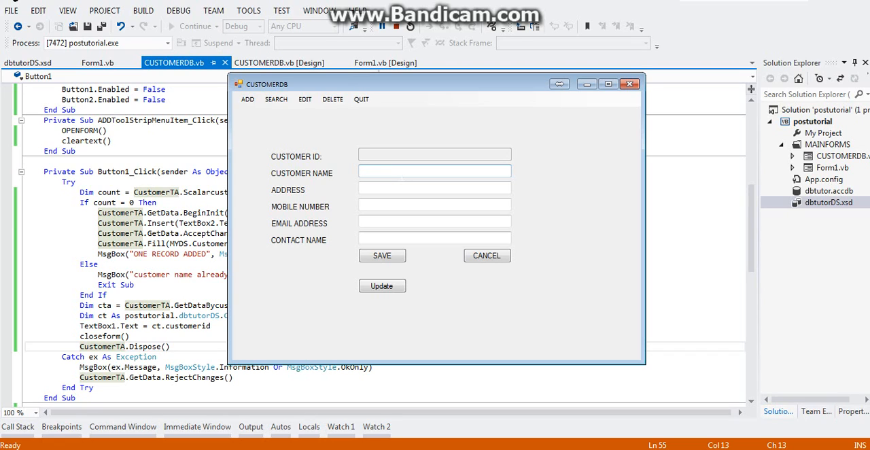
text(cus)
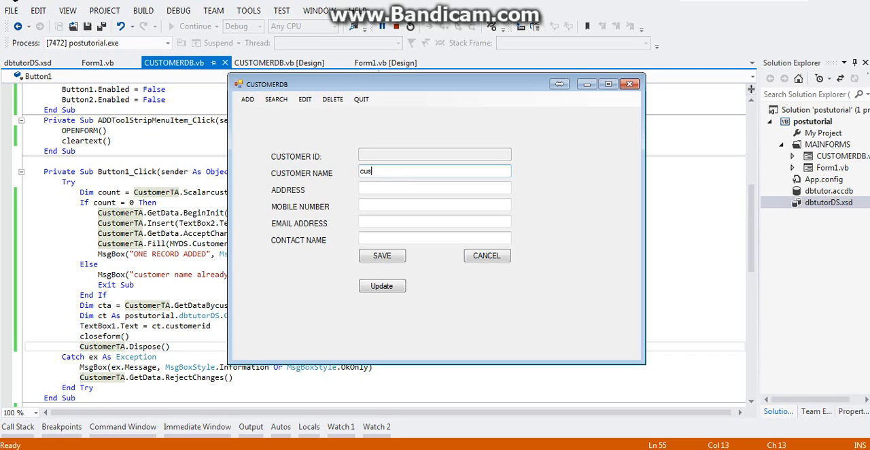
text(tomer)
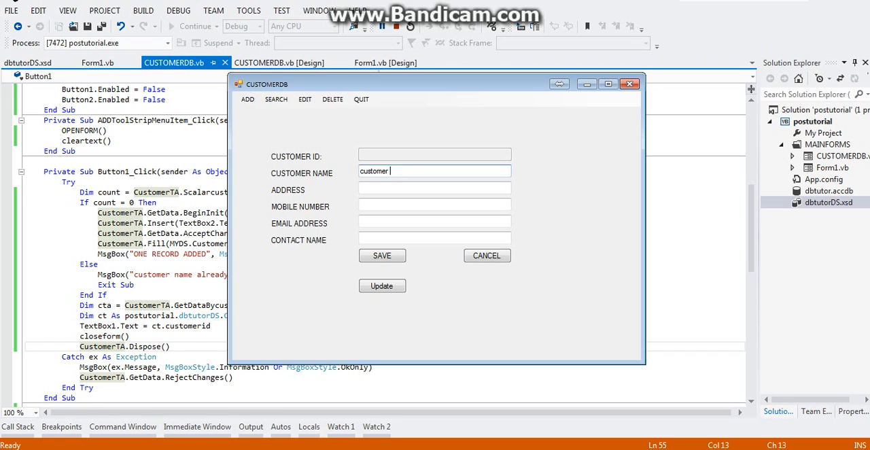
text(custoemr b)
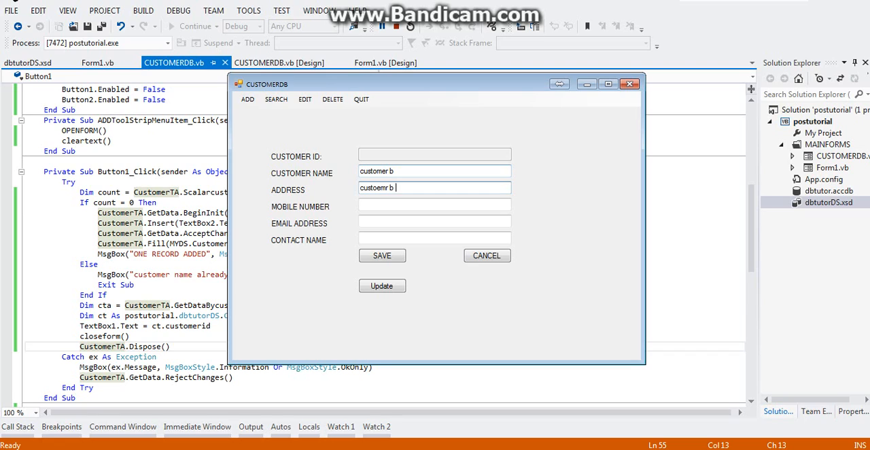
text(address)
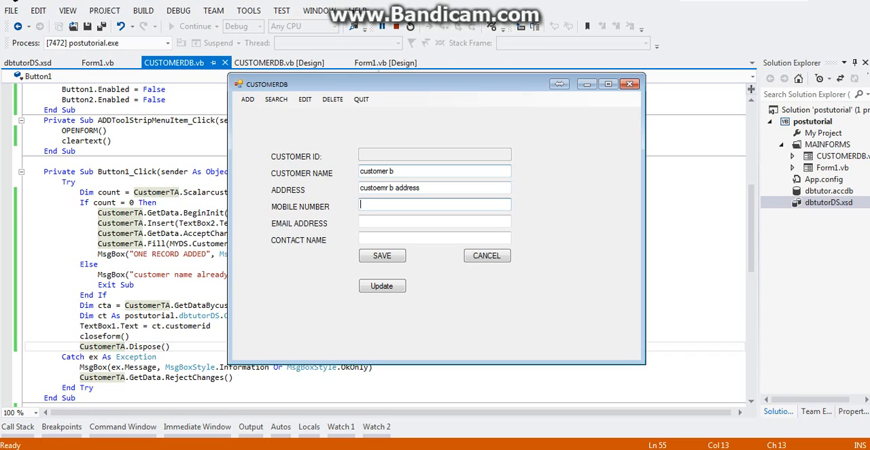
text(3409283490)
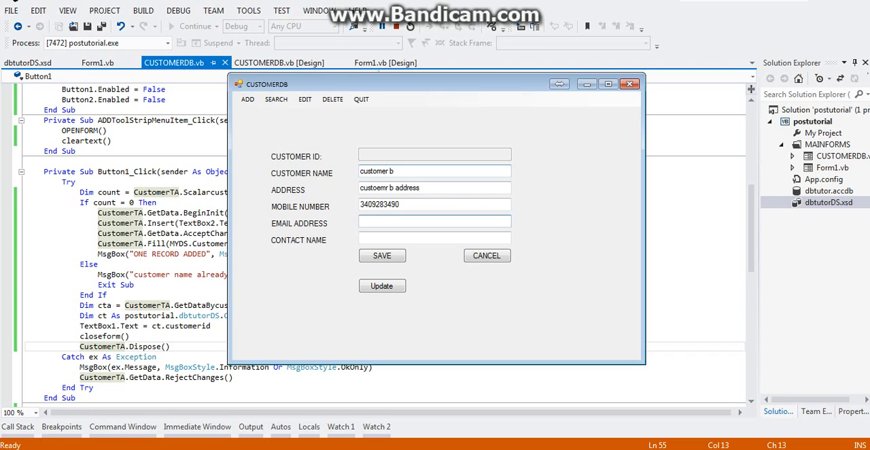
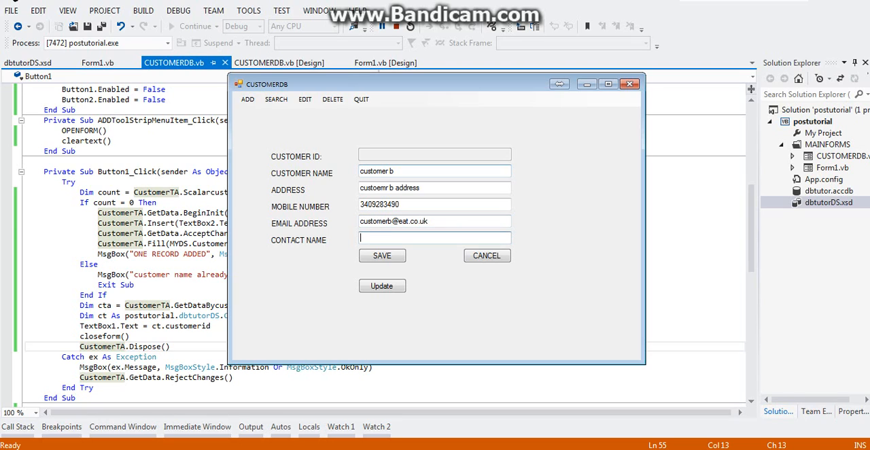
text(customer)
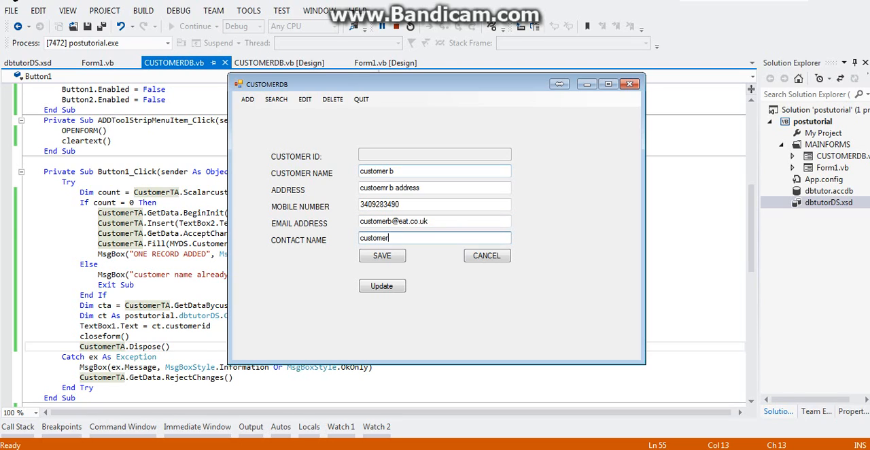
text(b)
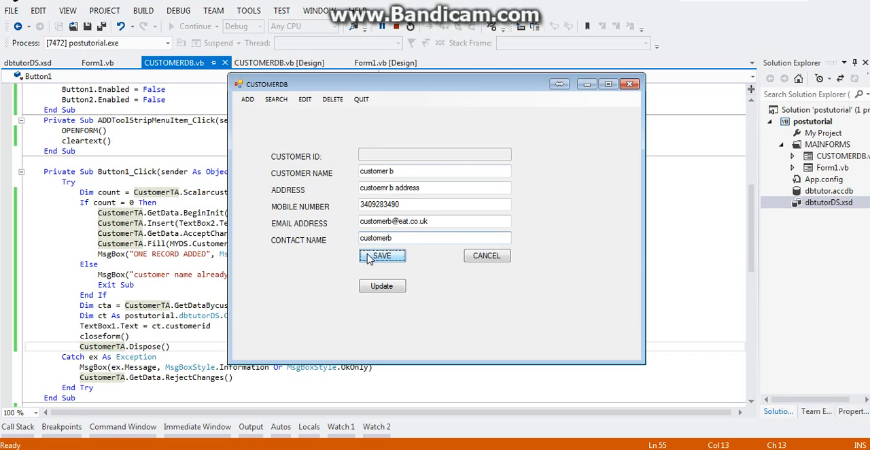
Save customer b as record 2, acknowledge the message, and clear the form with ADD.
click(380, 255)
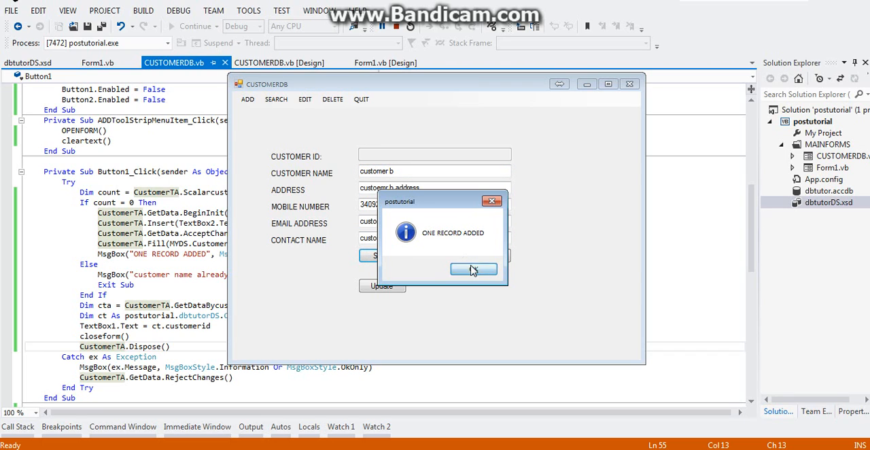
click(473, 269)
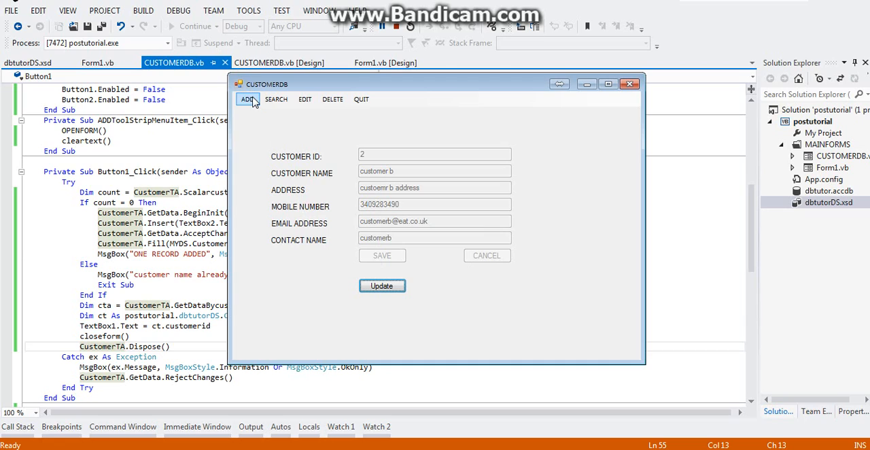
click(247, 99)
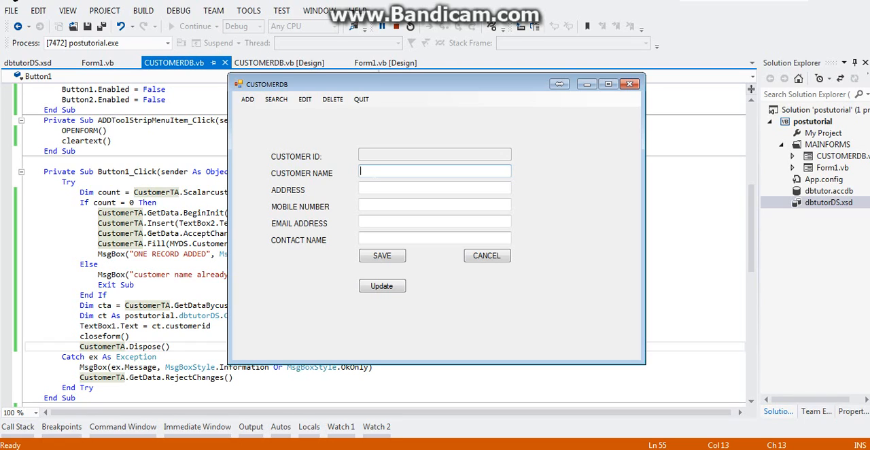
text(customer a)
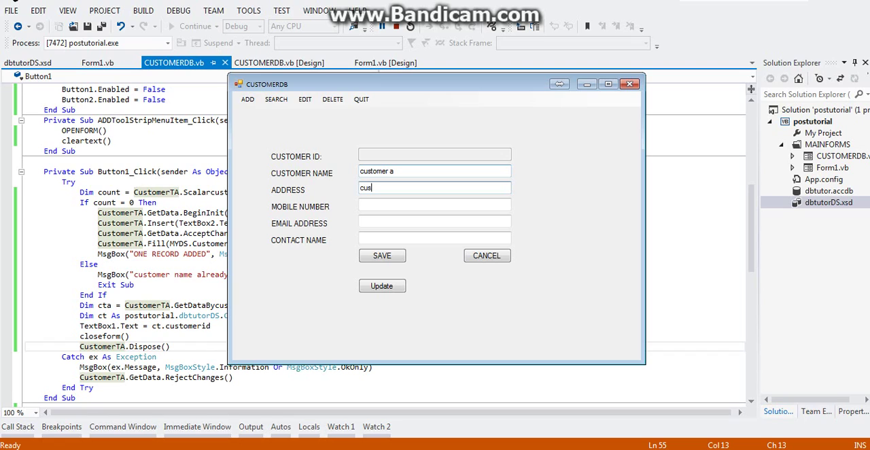
text(tomeradd)
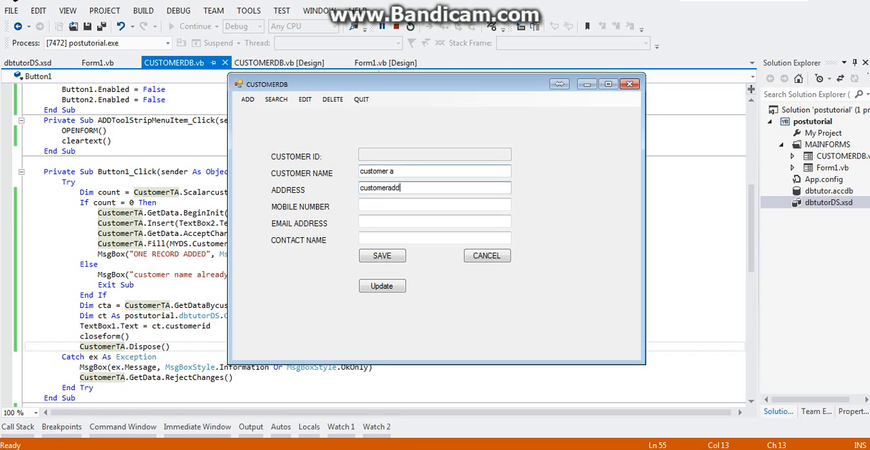
text(10293810928)
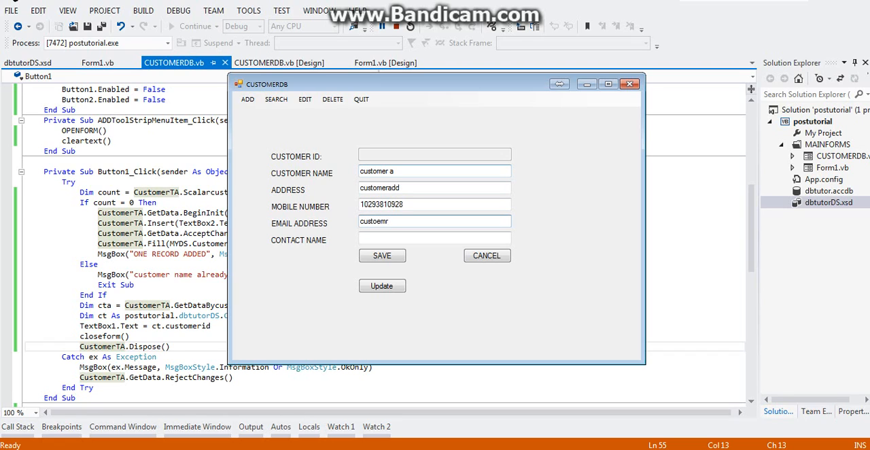
text(@eat.co.uk)
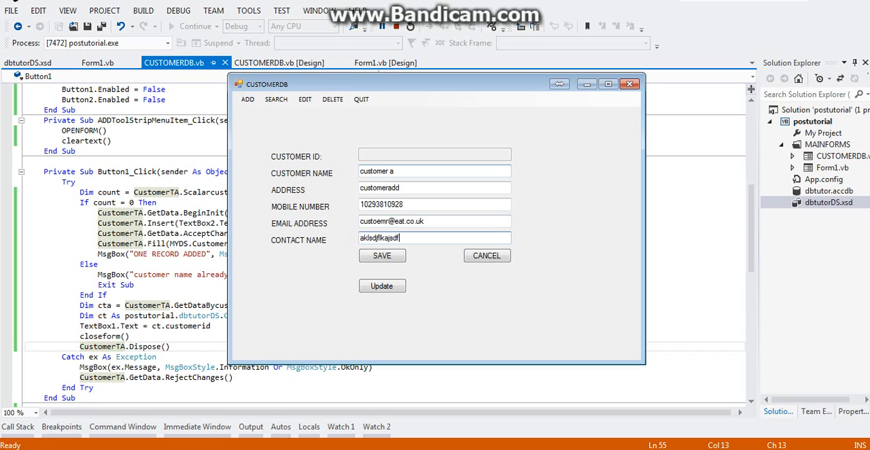
click(380, 256)
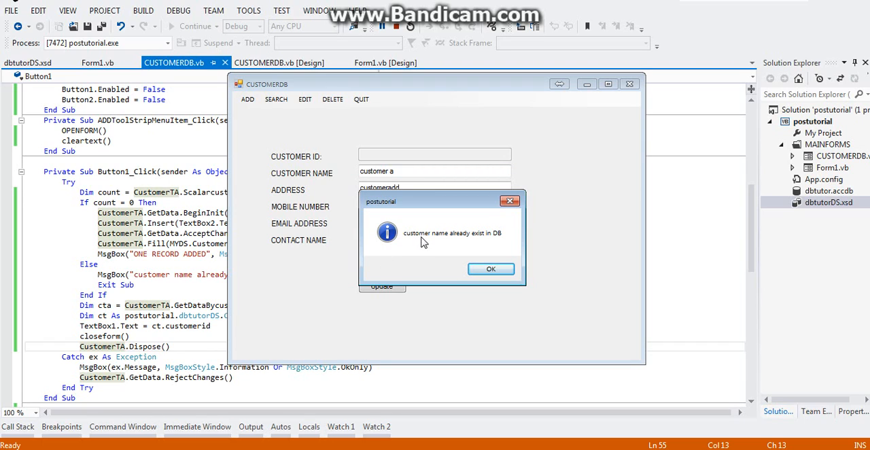
mouse_move(468, 242)
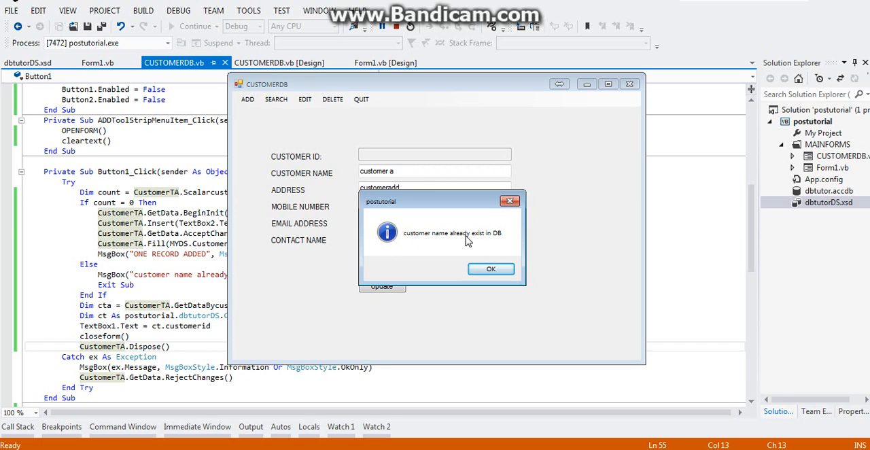
mouse_move(500, 245)
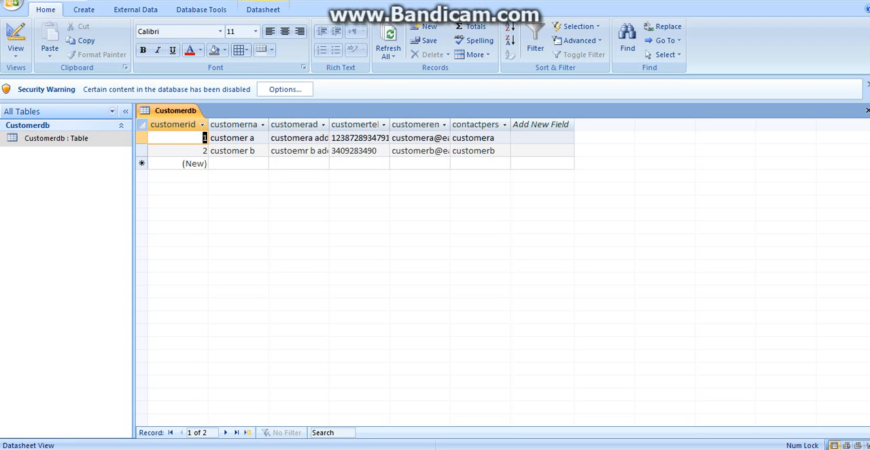
mouse_move(468, 416)
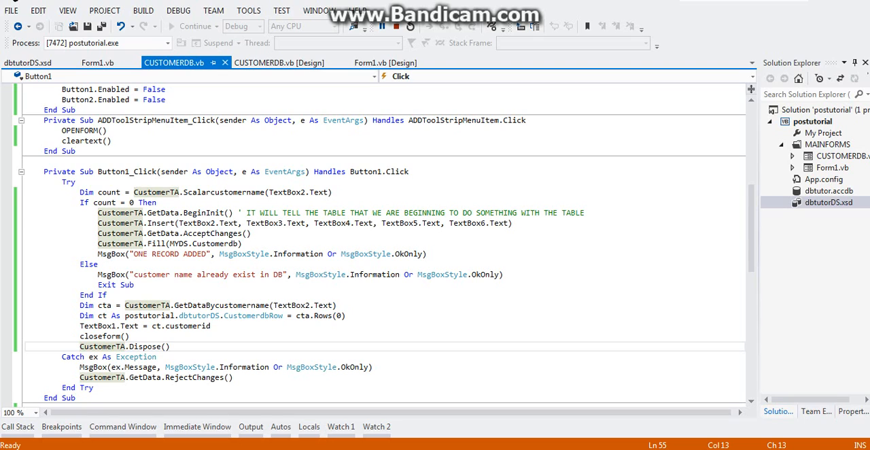
Place the cursor in the Button1_Click duplicate-name check code in CUSTOMERDB.vb.
click(79, 345)
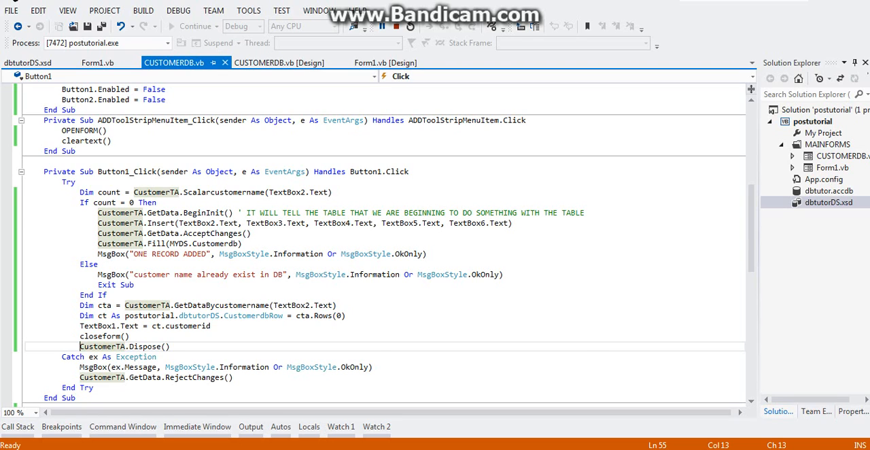